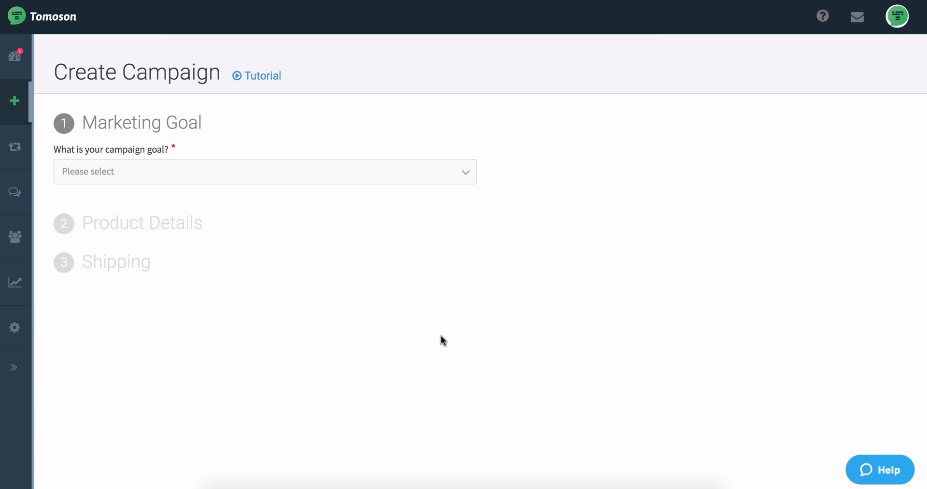
{"action": "mouse_move", "coordinate": [410, 307]}
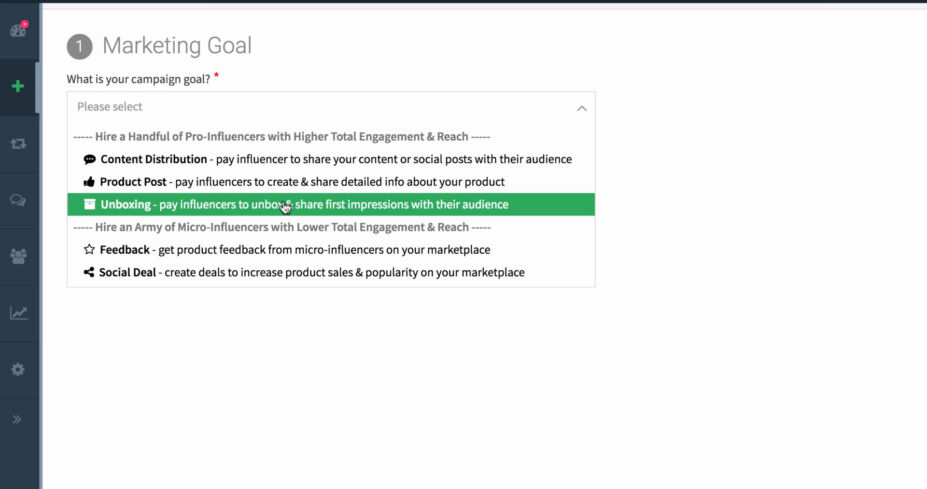
{"action": "mouse_move", "coordinate": [263, 249]}
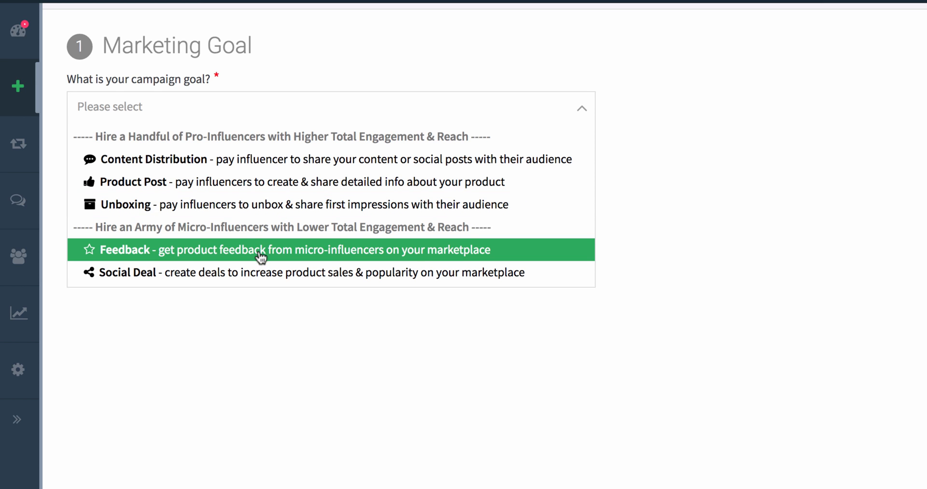
{"action": "mouse_move", "coordinate": [207, 272]}
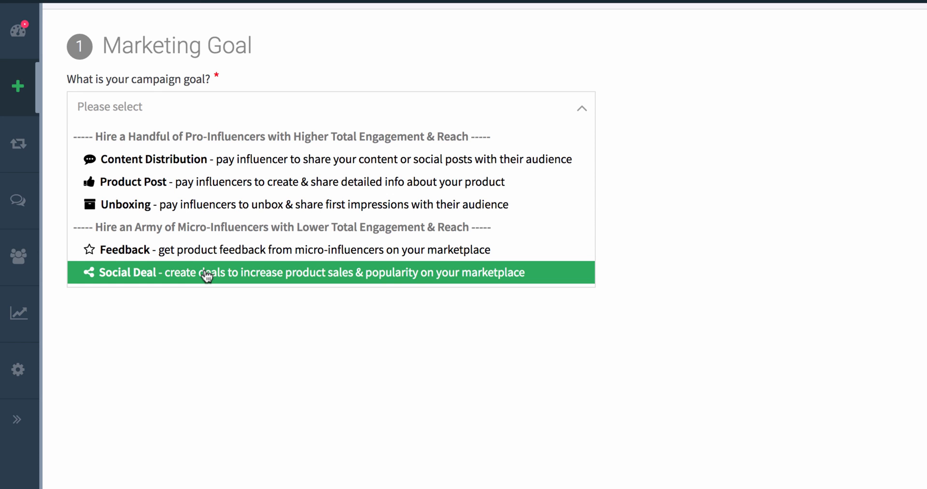
{"action": "mouse_move", "coordinate": [223, 181]}
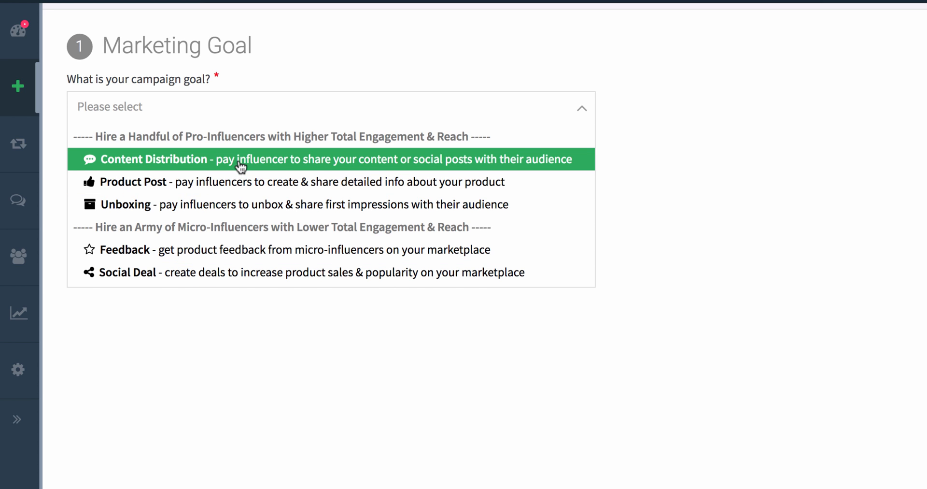
{"action": "mouse_move", "coordinate": [217, 166]}
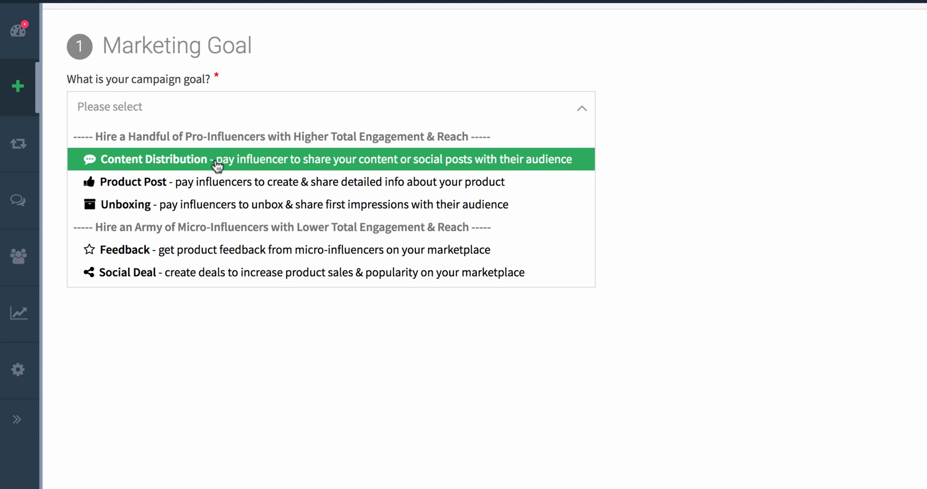
{"action": "mouse_move", "coordinate": [217, 273]}
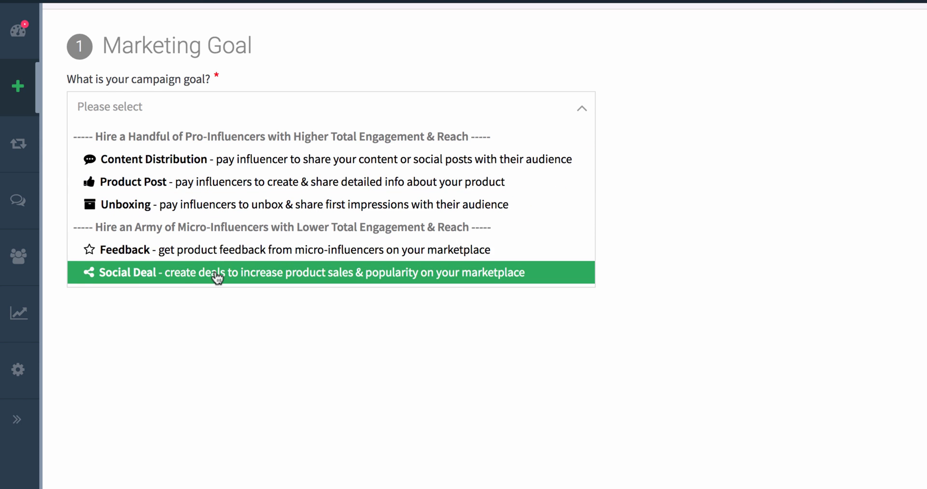
{"action": "mouse_move", "coordinate": [233, 158]}
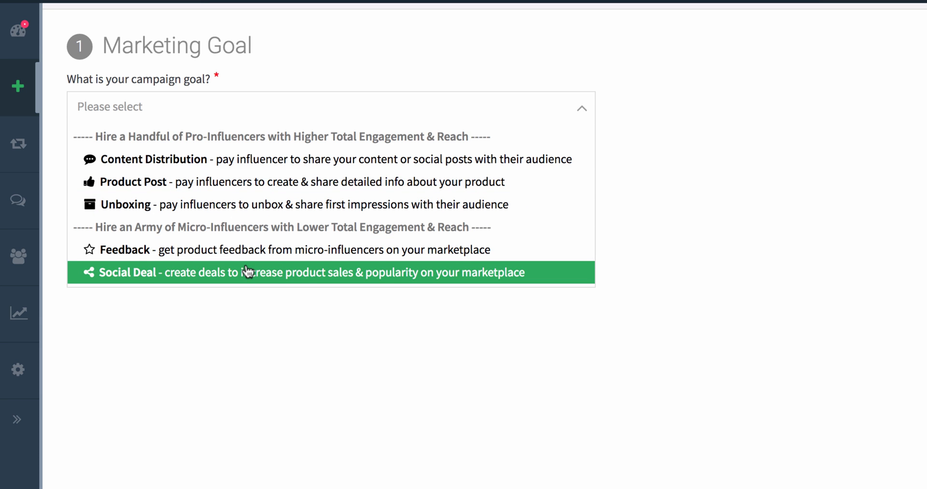
{"action": "mouse_move", "coordinate": [257, 203]}
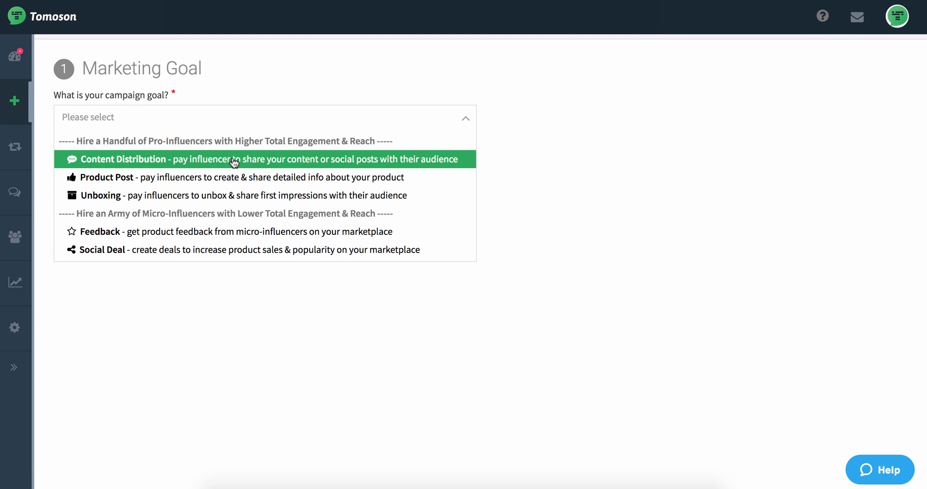
{"action": "mouse_move", "coordinate": [236, 250]}
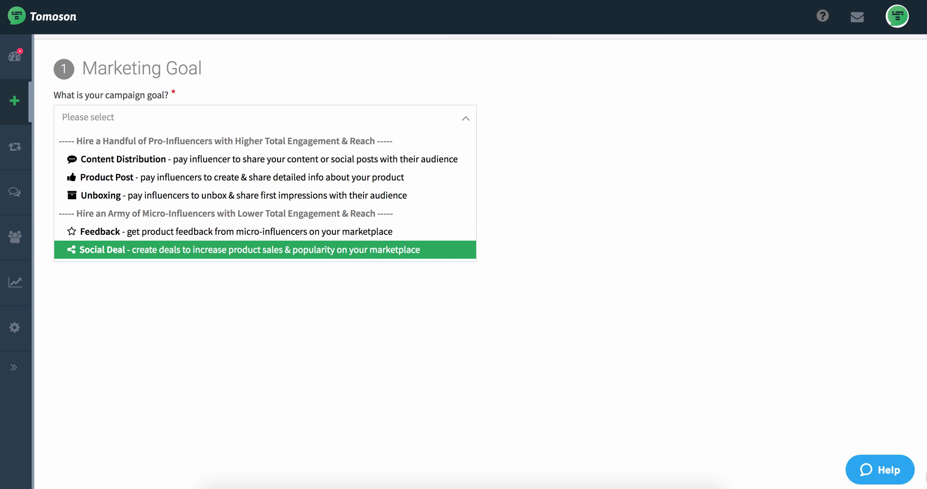
- Bring up the help panel with suggested articles on campaign types
{"action": "left_click", "coordinate": [879, 469]}
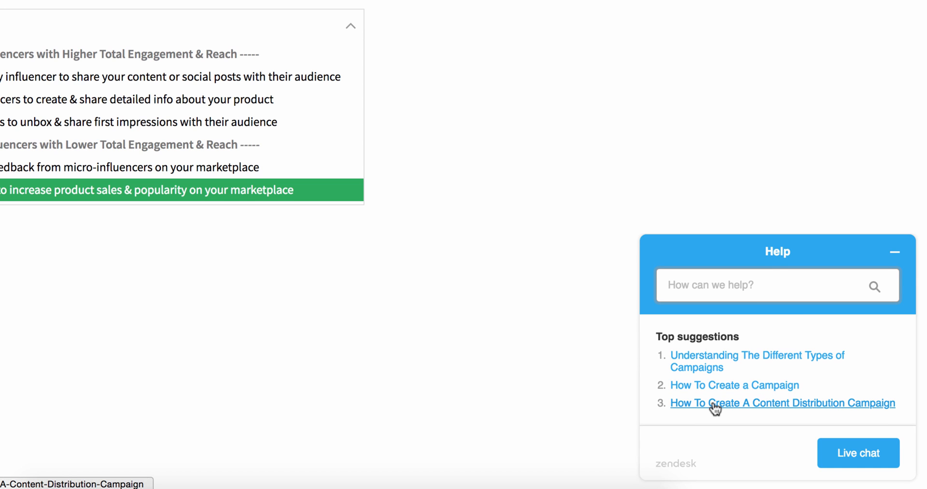
{"action": "mouse_move", "coordinate": [399, 406]}
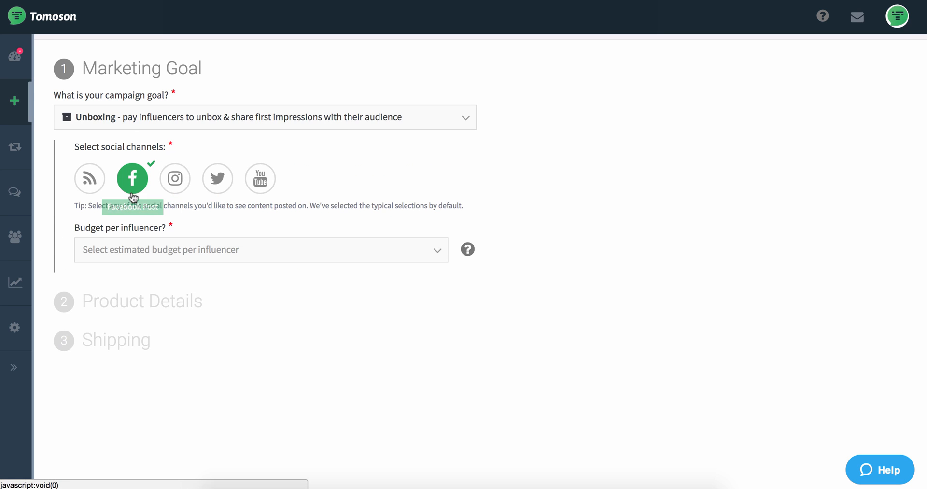
{"action": "mouse_move", "coordinate": [174, 177]}
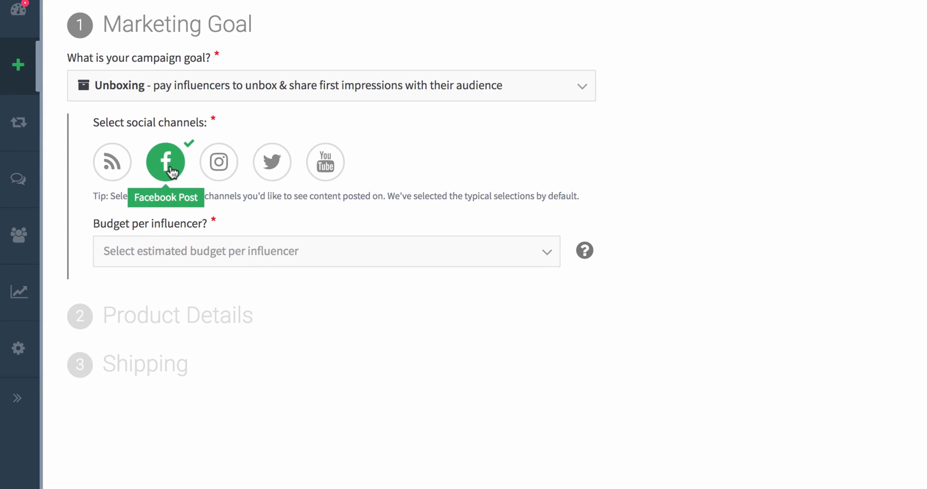
- Deselect Facebook so the Unboxing campaign posts on Instagram and YouTube, and choose a budget per influencer
{"action": "left_click", "coordinate": [166, 161]}
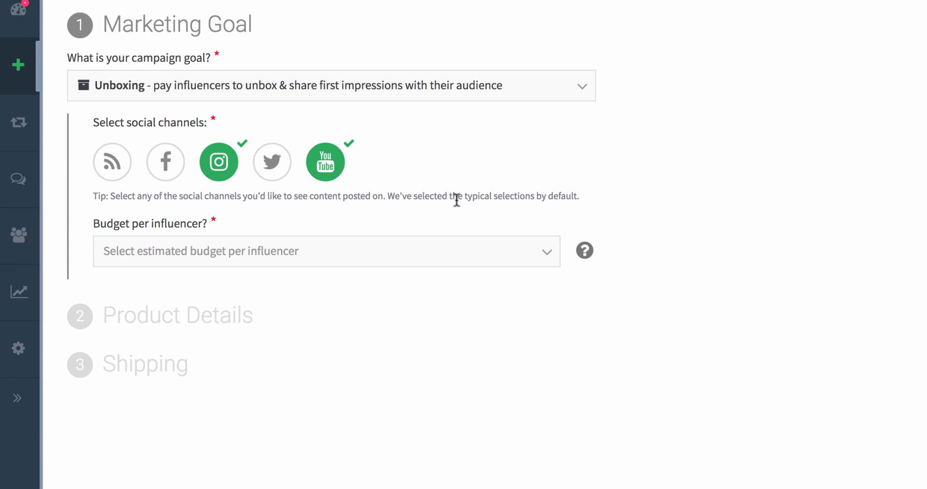
{"action": "mouse_move", "coordinate": [539, 187]}
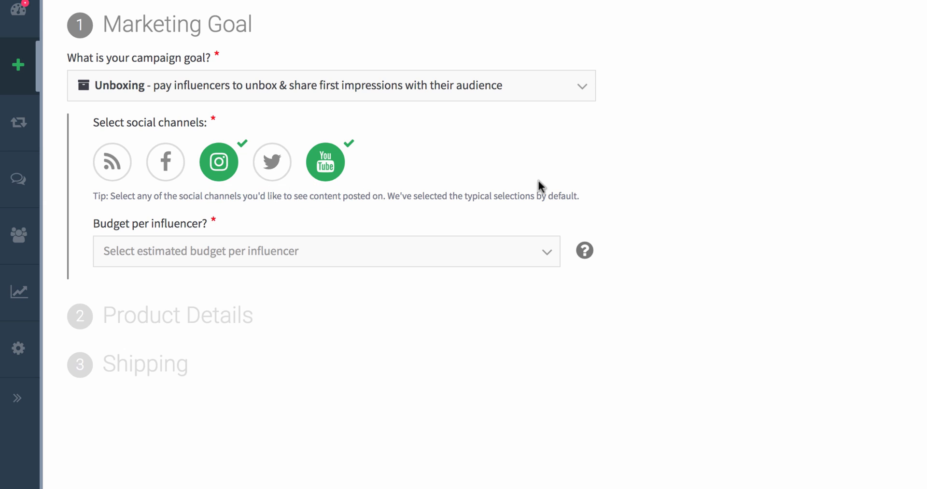
{"action": "mouse_move", "coordinate": [642, 191]}
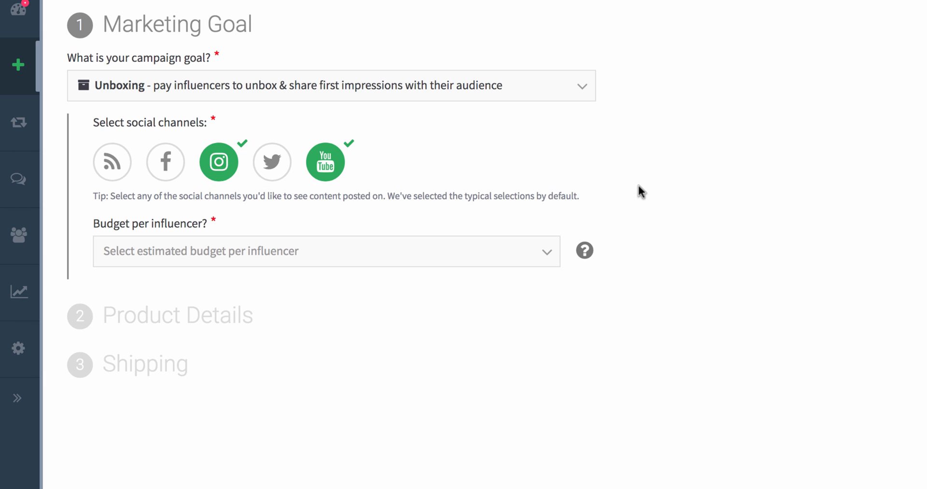
{"action": "mouse_move", "coordinate": [324, 161]}
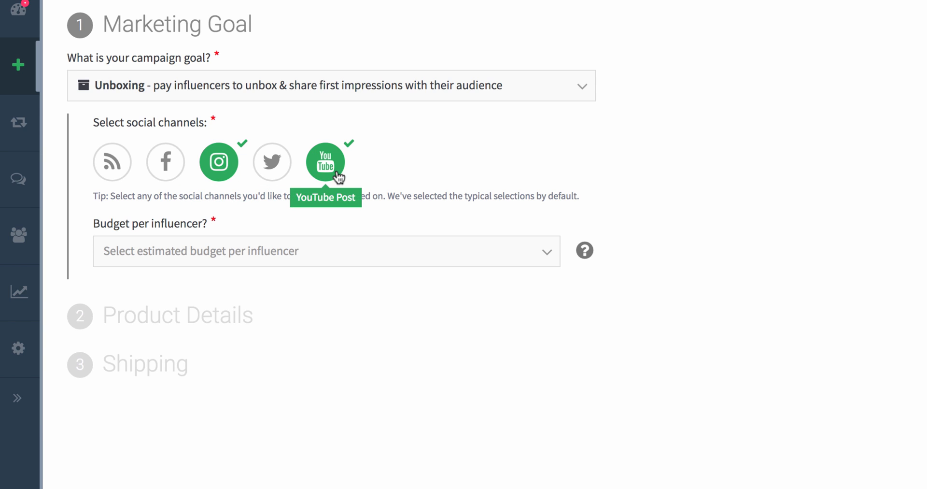
{"action": "mouse_move", "coordinate": [112, 161]}
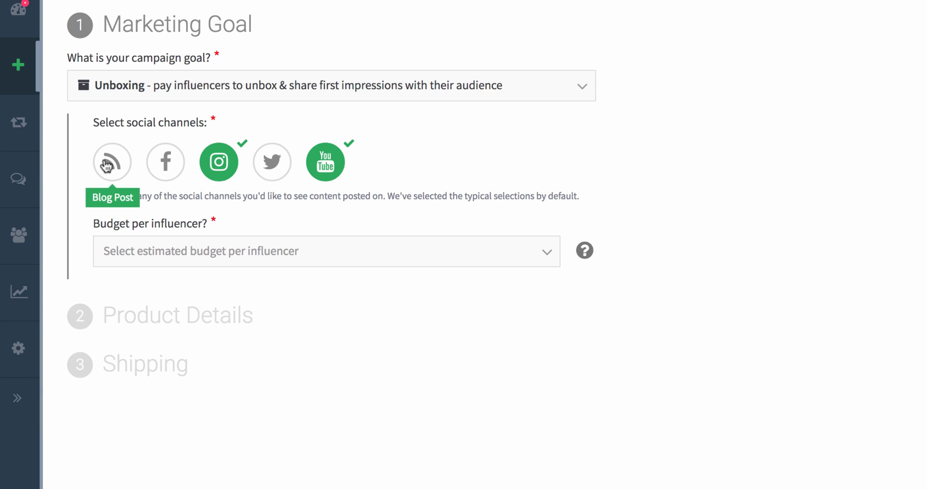
{"action": "mouse_move", "coordinate": [443, 174]}
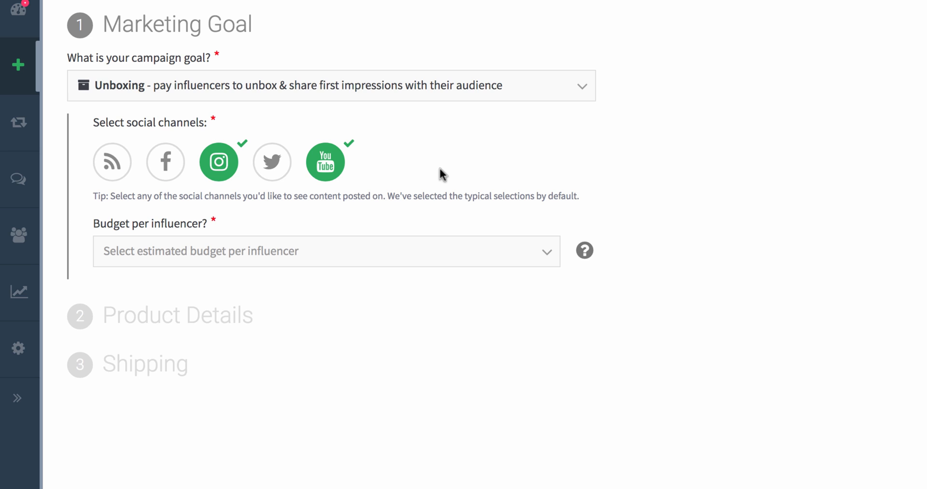
{"action": "mouse_move", "coordinate": [437, 186]}
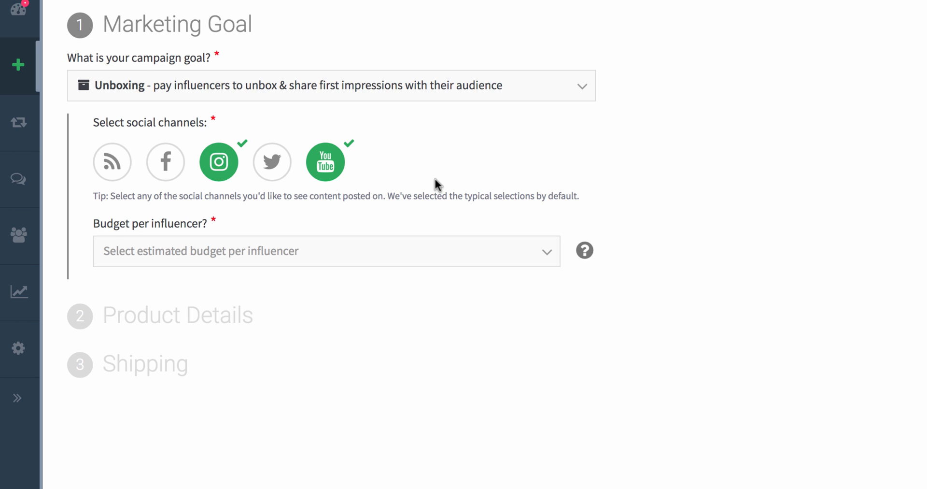
{"action": "scroll", "scroll_direction": "down", "scroll_amount": 3}
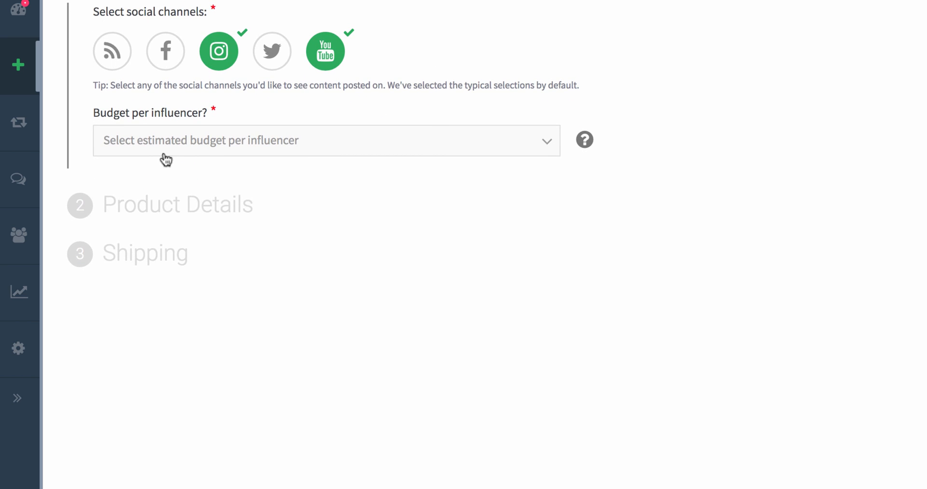
{"action": "left_click", "coordinate": [326, 140]}
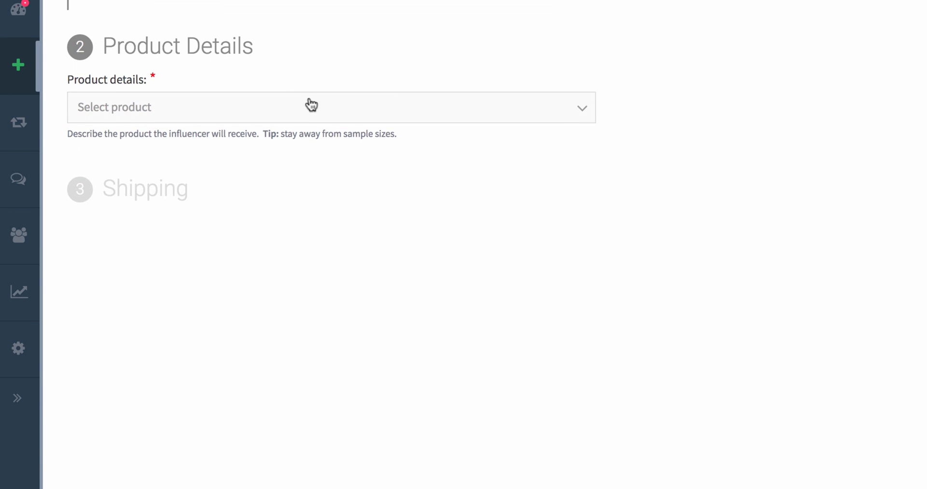
- Fetch the MG Low Profile black cotton mesh cap from Amazon by ASIN as the campaign product
{"action": "left_click", "coordinate": [332, 108]}
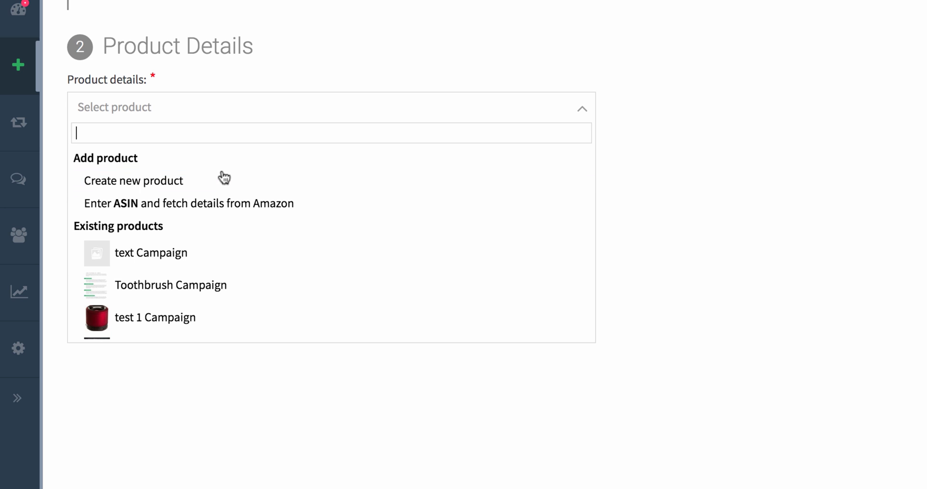
{"action": "mouse_move", "coordinate": [209, 259]}
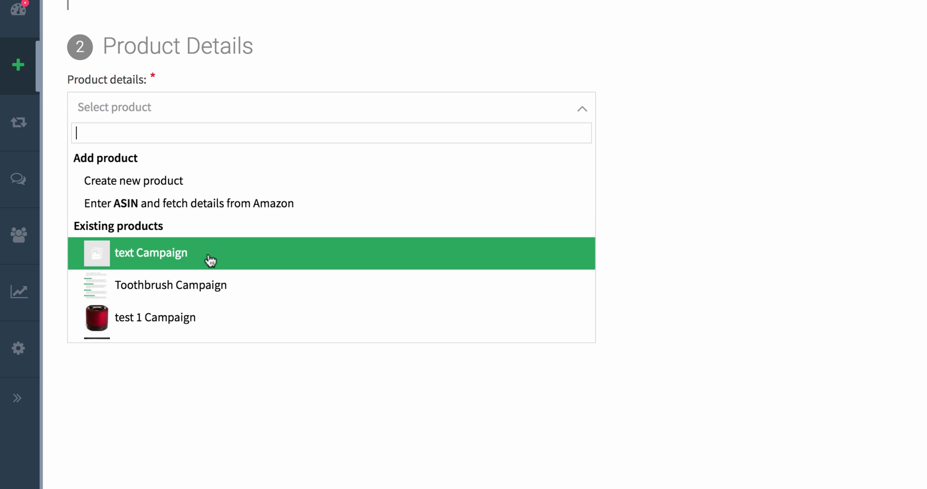
{"action": "left_click", "coordinate": [189, 203]}
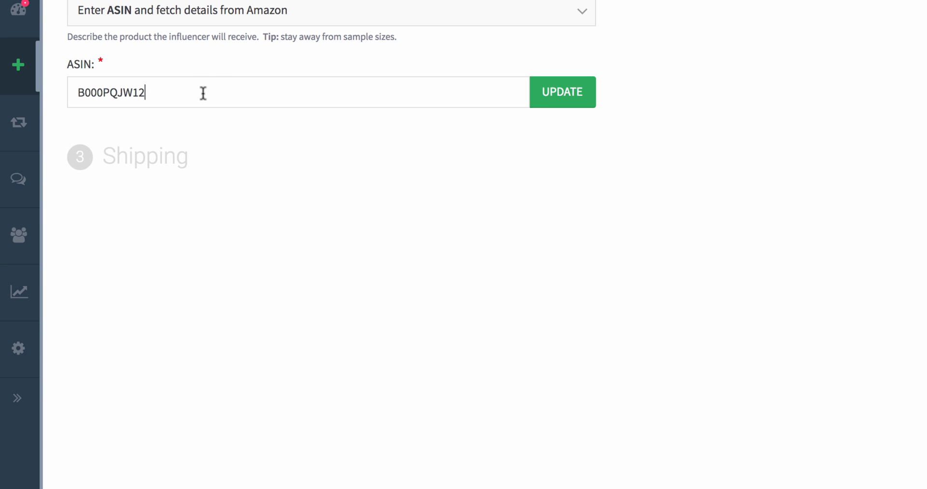
{"action": "left_click", "coordinate": [562, 91]}
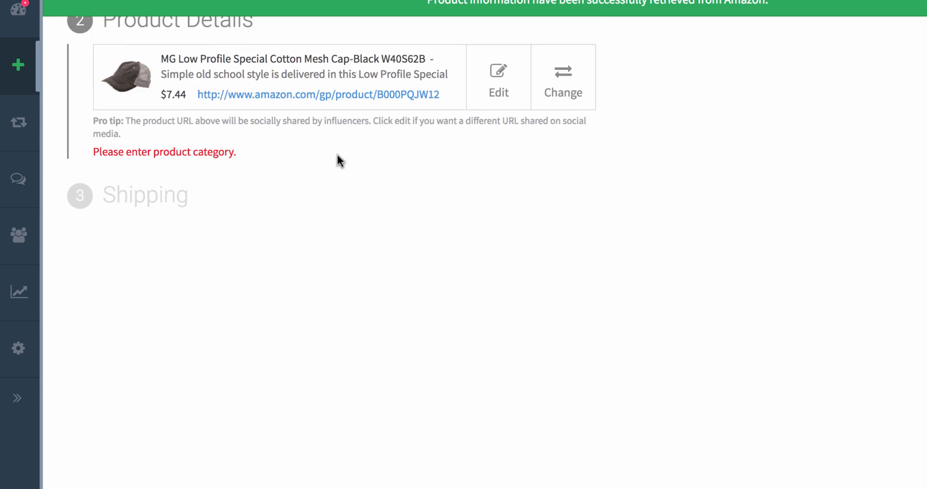
{"action": "scroll", "scroll_direction": "down", "scroll_amount": 3}
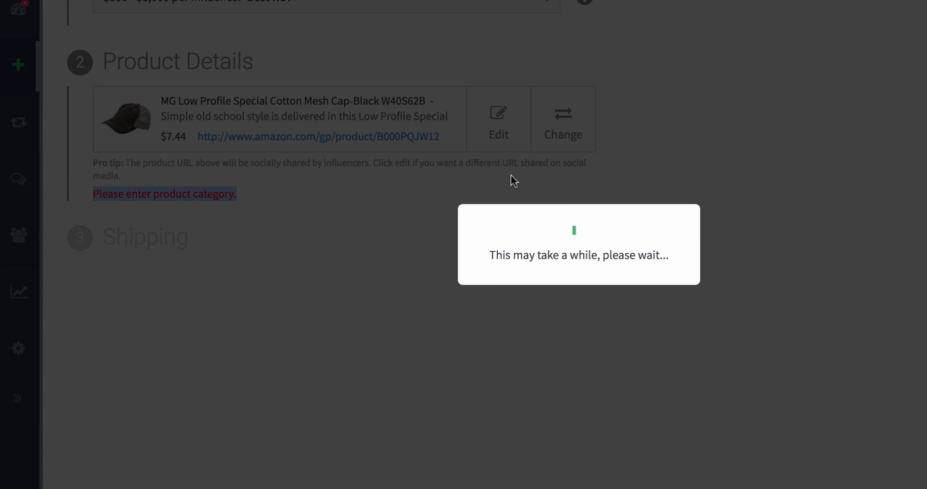
- Search categories for 'clo' and tag the mesh cap as Fashion > Clothing
{"action": "left_click", "coordinate": [498, 119]}
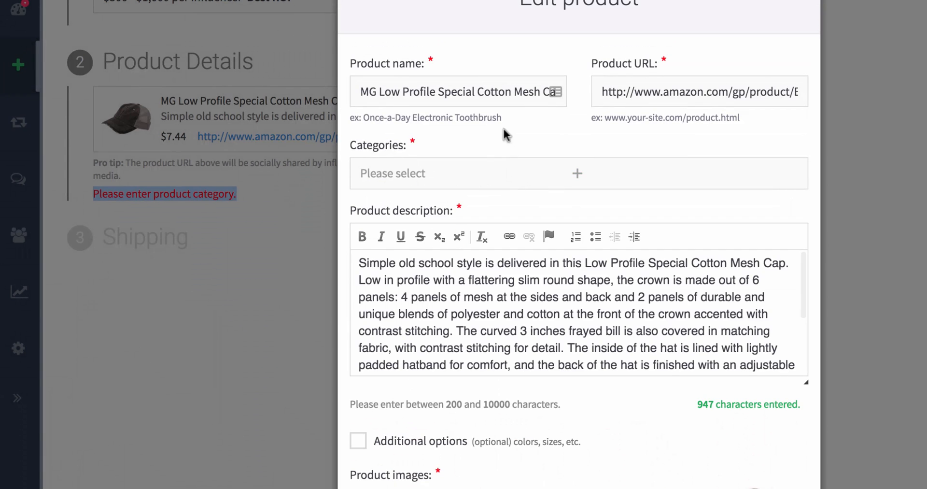
{"action": "left_click", "coordinate": [467, 173]}
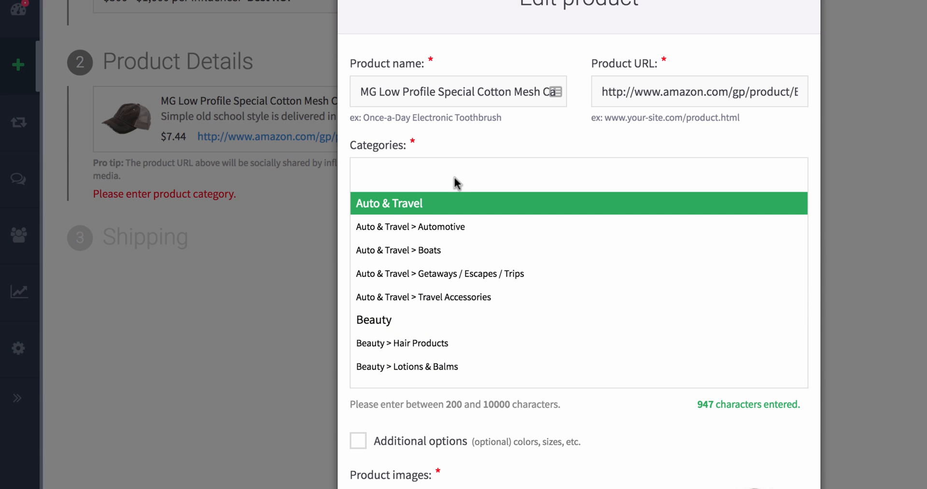
{"action": "type", "text": "clo"}
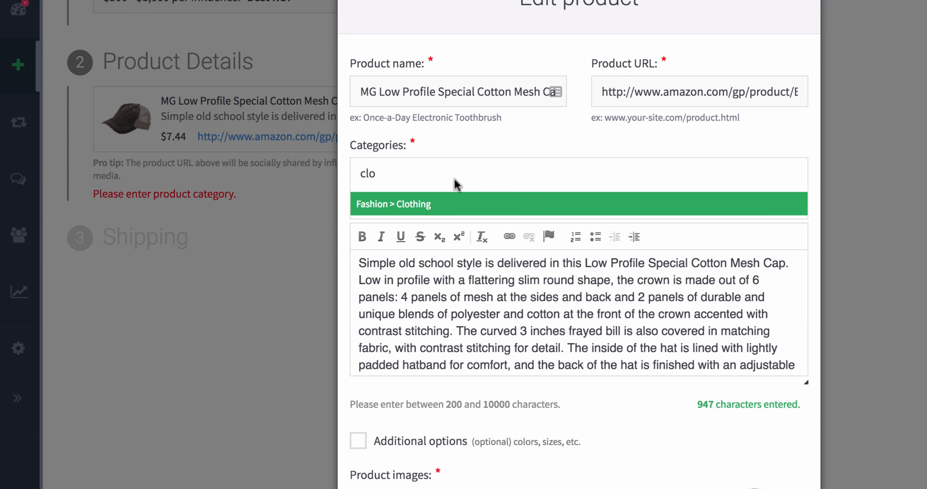
{"action": "scroll", "scroll_direction": "down", "scroll_amount": 3}
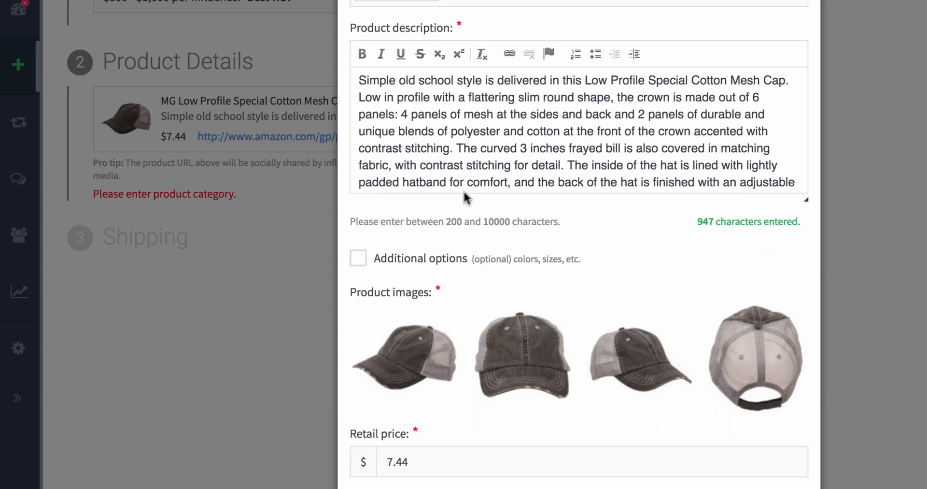
{"action": "scroll", "scroll_direction": "up", "scroll_amount": 3}
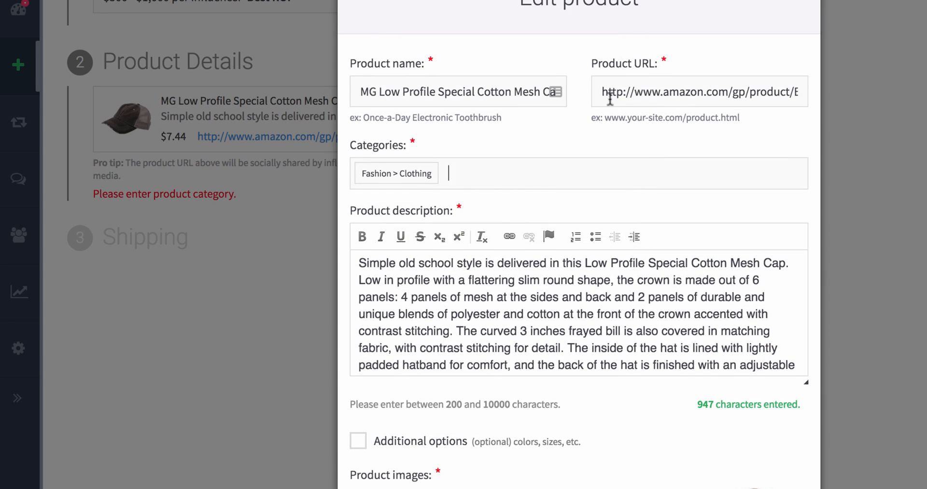
- Select the product URL and save the edited product details
{"action": "triple_click", "coordinate": [697, 92]}
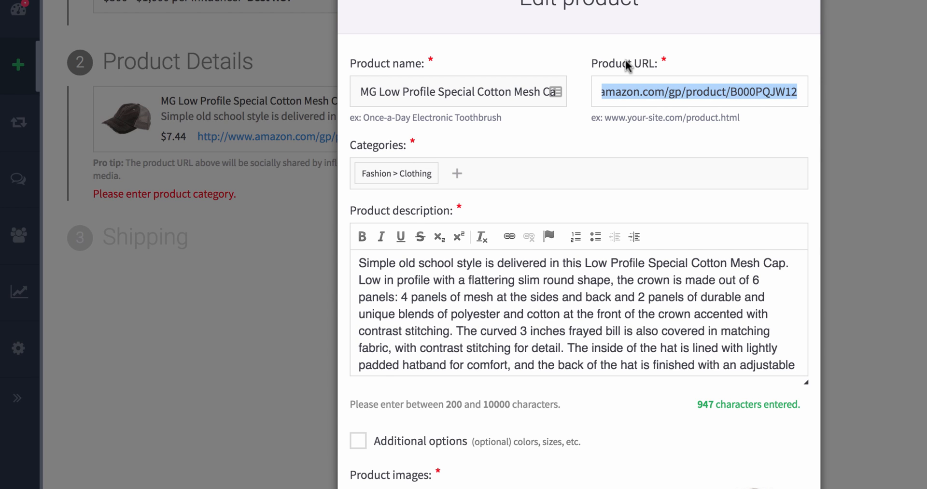
{"action": "mouse_move", "coordinate": [654, 120]}
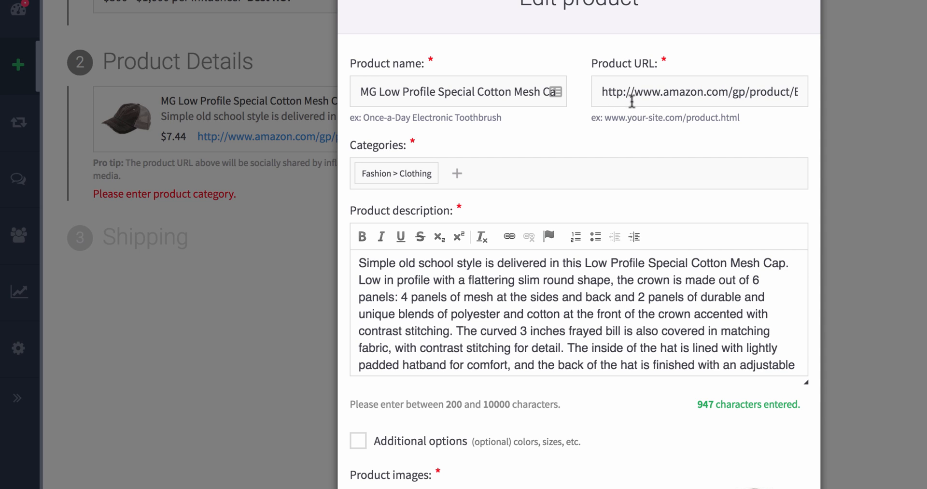
{"action": "mouse_move", "coordinate": [666, 90]}
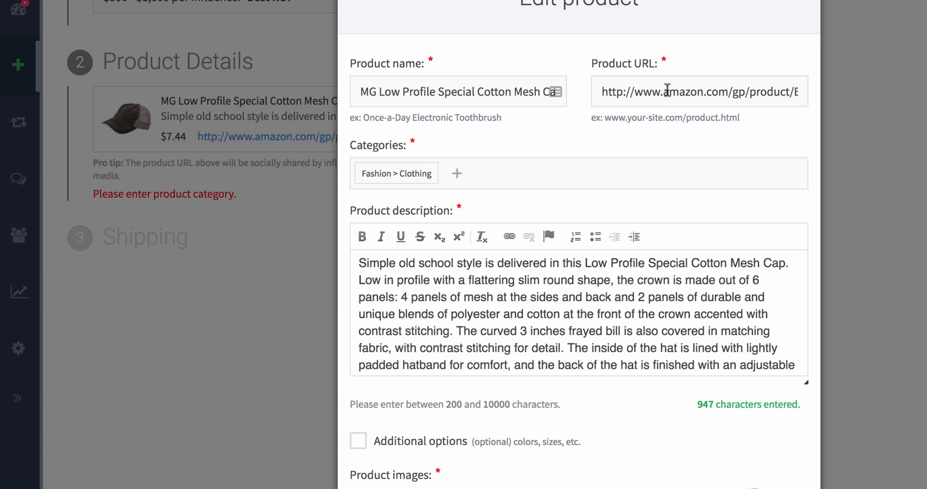
{"action": "triple_click", "coordinate": [697, 91]}
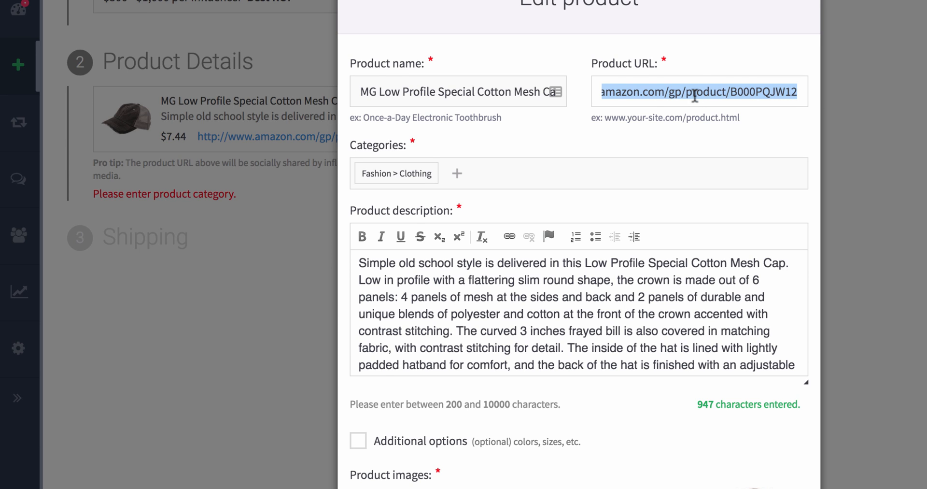
{"action": "mouse_move", "coordinate": [680, 152]}
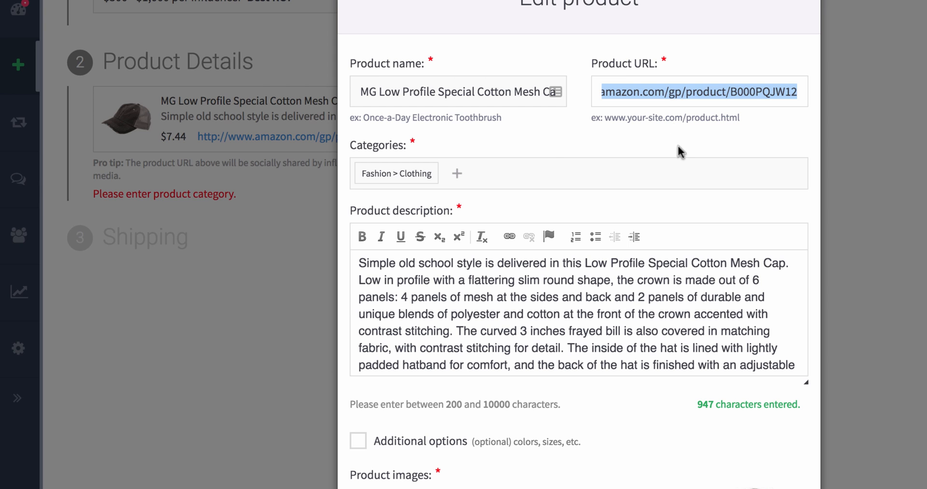
{"action": "scroll", "scroll_direction": "down", "scroll_amount": 3}
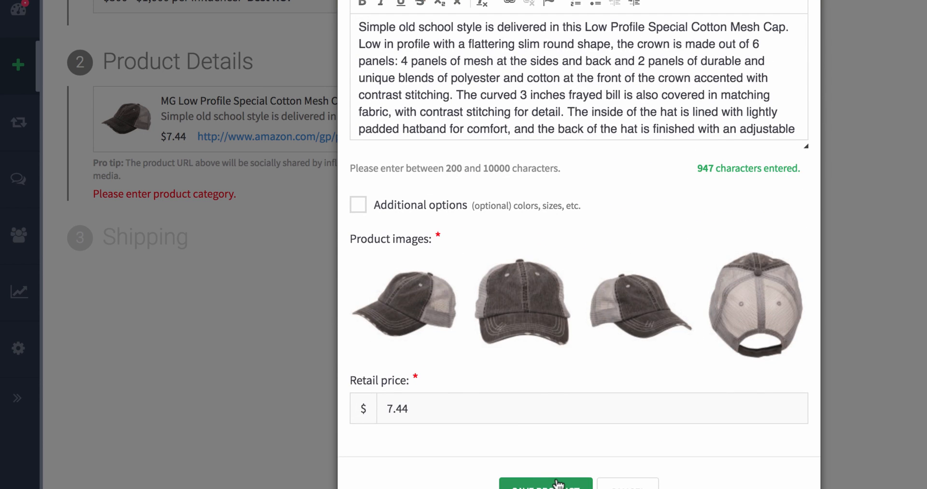
{"action": "left_click", "coordinate": [545, 484]}
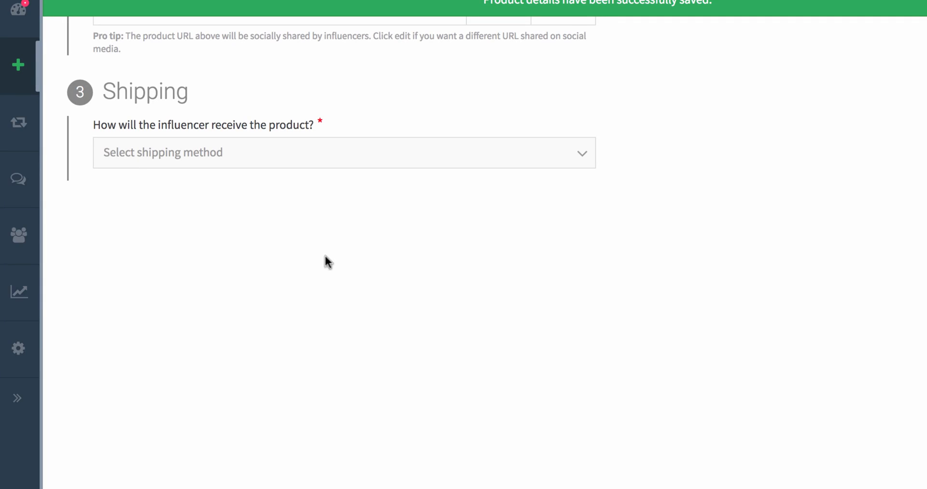
- Choose Amazon (FBA or FBM) as the shipping method
{"action": "left_click", "coordinate": [345, 152]}
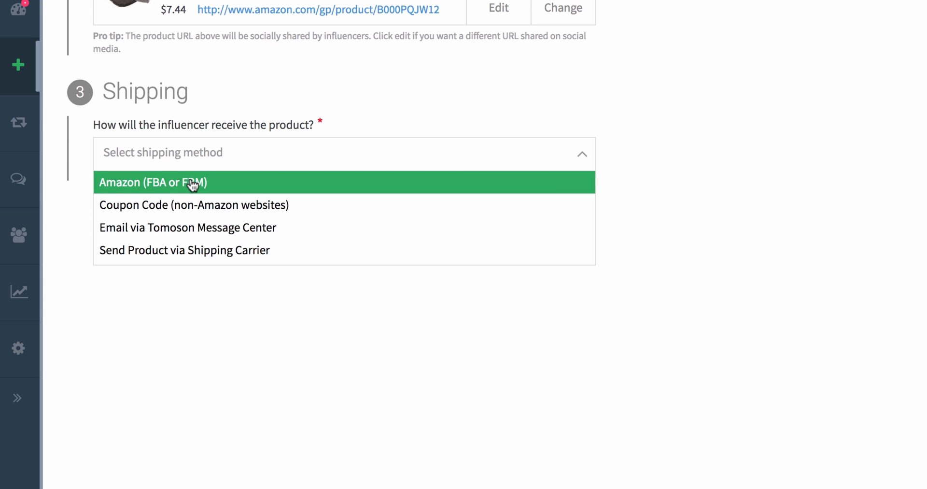
{"action": "mouse_move", "coordinate": [196, 205]}
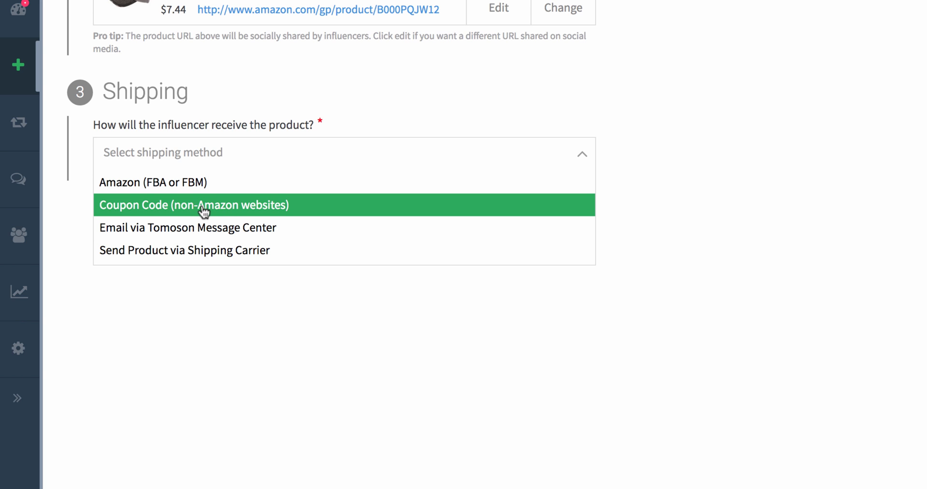
{"action": "mouse_move", "coordinate": [219, 182]}
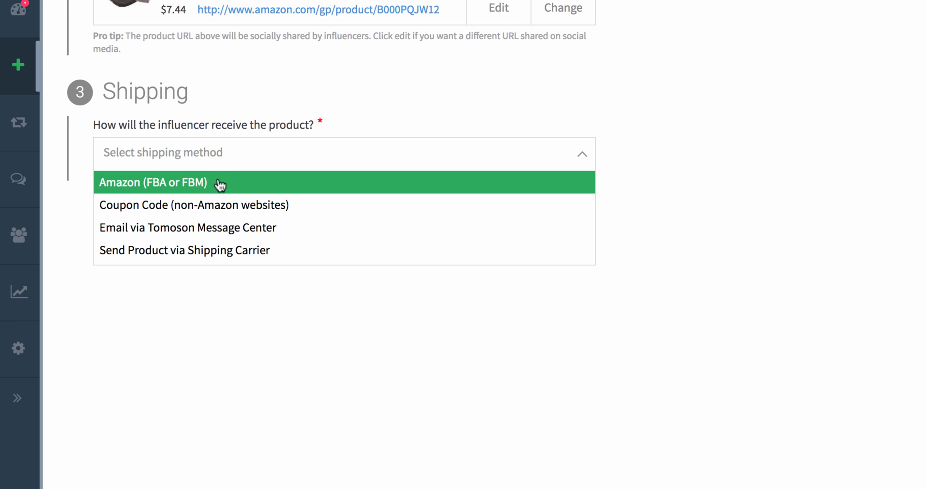
{"action": "mouse_move", "coordinate": [167, 188]}
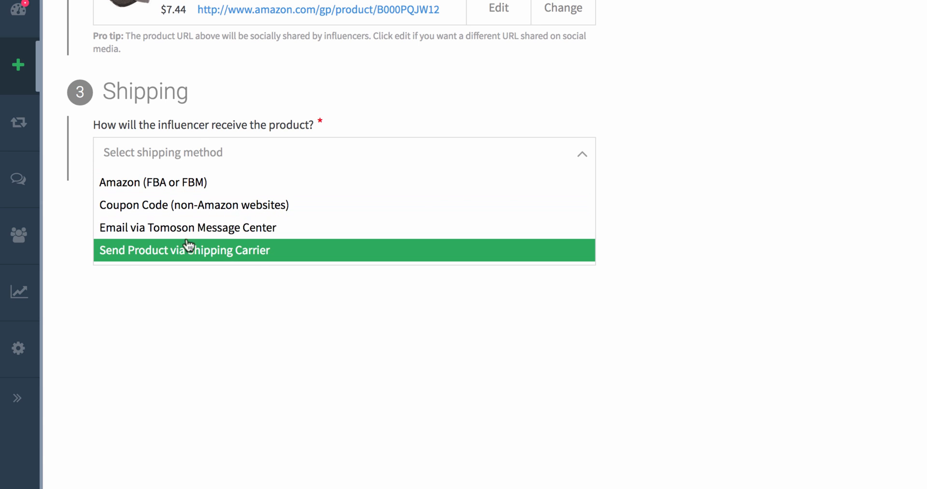
{"action": "mouse_move", "coordinate": [190, 227]}
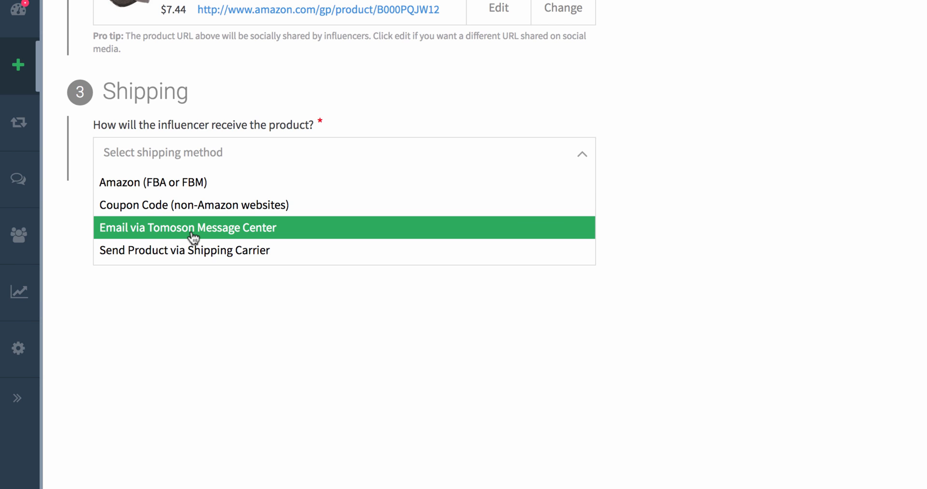
{"action": "mouse_move", "coordinate": [190, 250]}
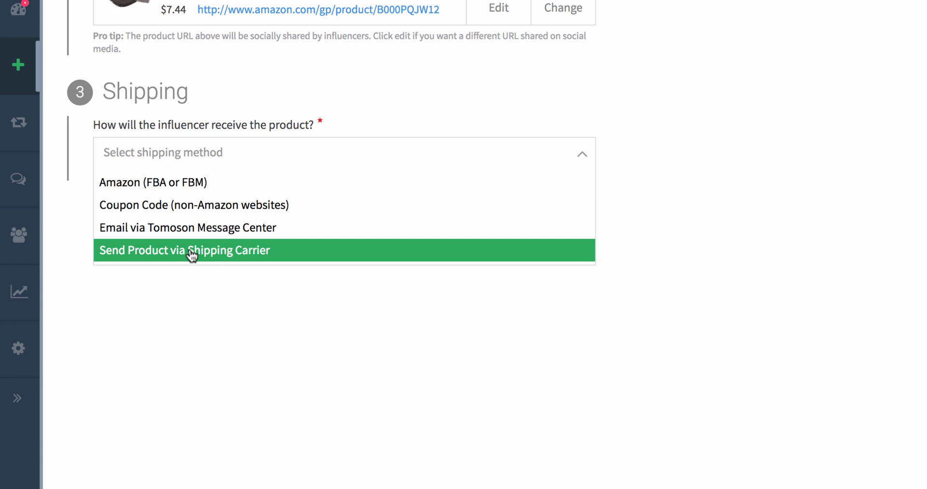
{"action": "left_click", "coordinate": [153, 181]}
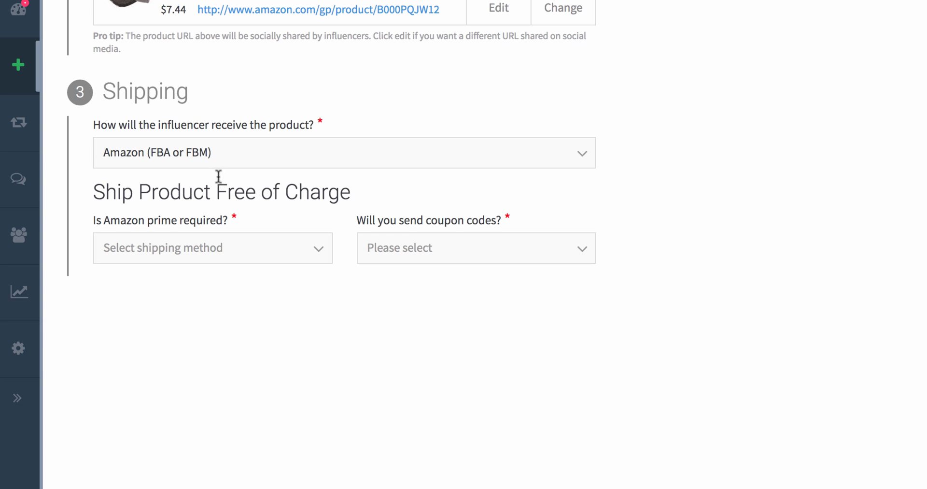
- Set Amazon Prime required to No and sending coupon codes to Yes
{"action": "scroll", "scroll_direction": "down", "scroll_amount": 3}
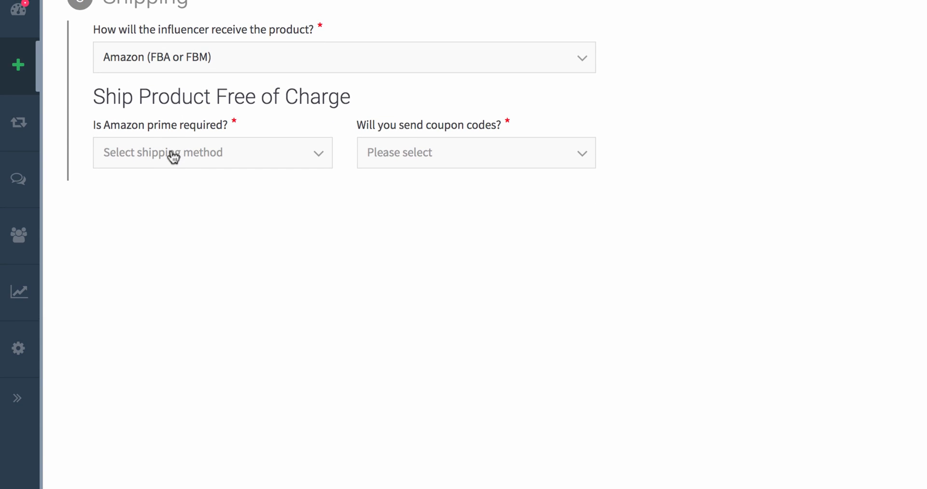
{"action": "left_click", "coordinate": [212, 153]}
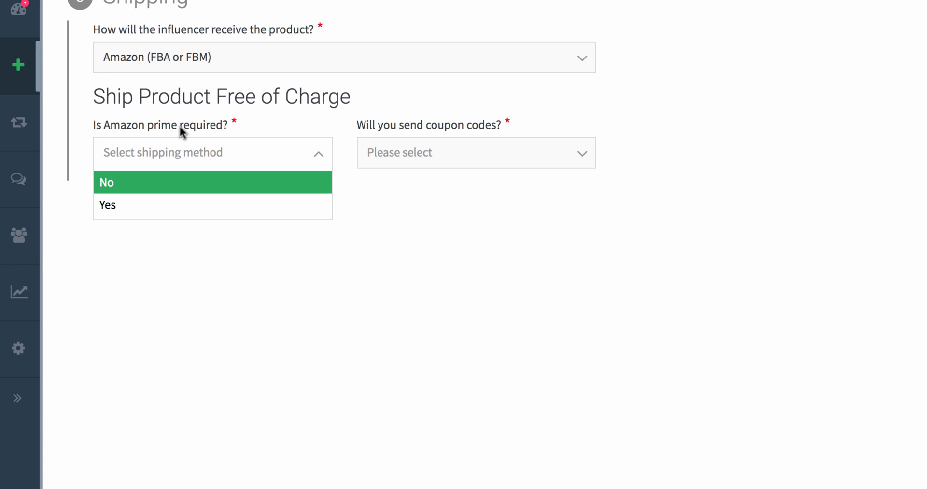
{"action": "mouse_move", "coordinate": [162, 185]}
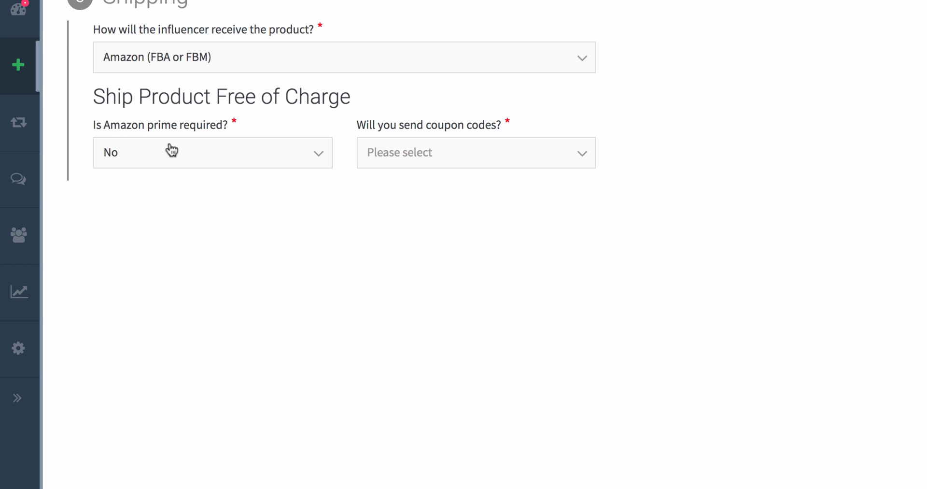
{"action": "mouse_move", "coordinate": [386, 135]}
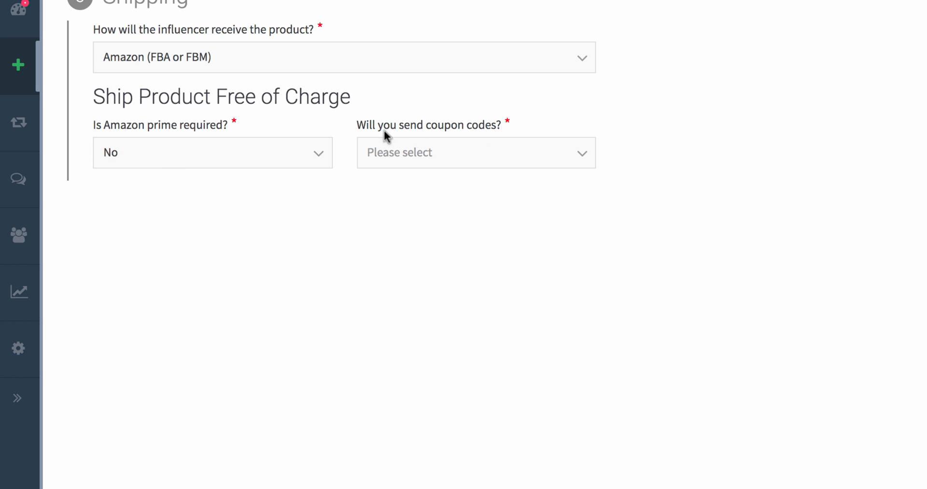
{"action": "left_click", "coordinate": [476, 152]}
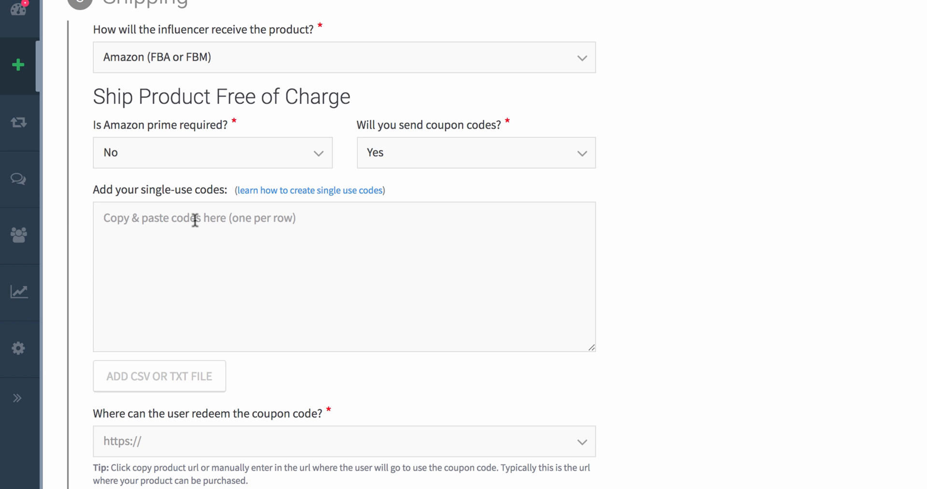
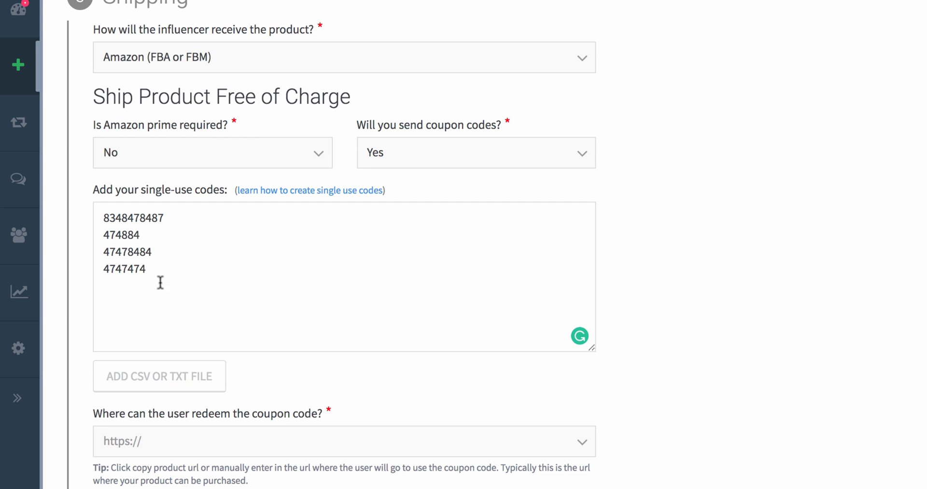
{"action": "left_click", "coordinate": [125, 235]}
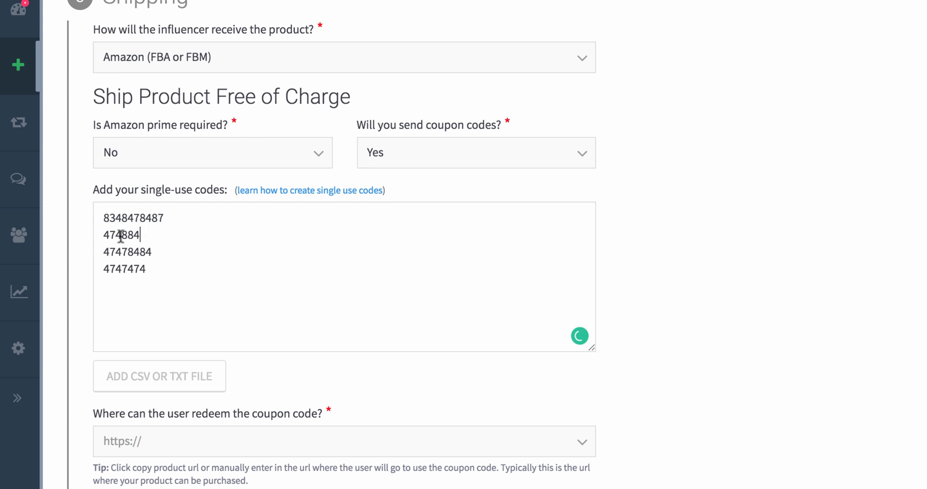
{"action": "double_click", "coordinate": [127, 252]}
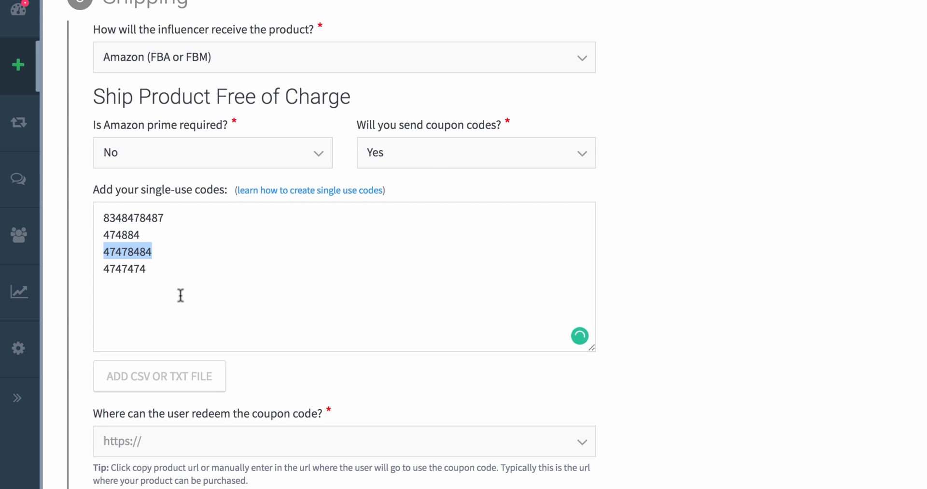
{"action": "scroll", "scroll_direction": "down", "scroll_amount": 3}
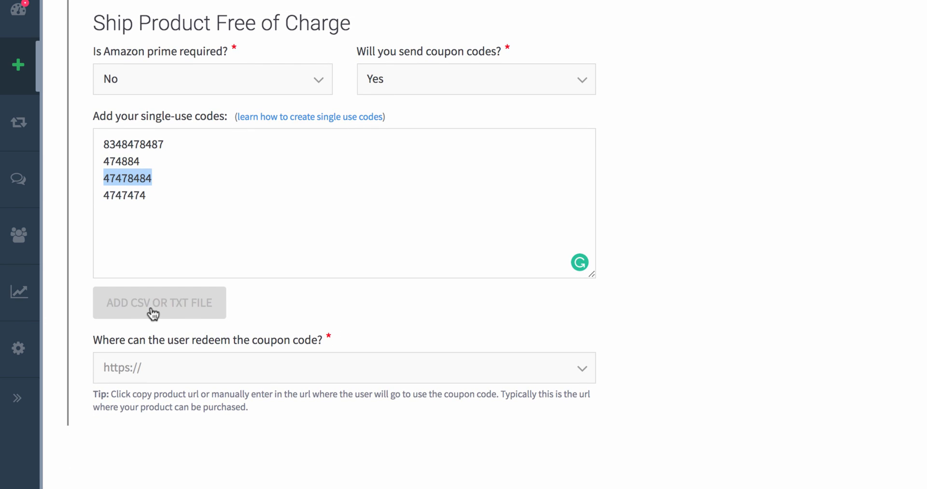
{"action": "mouse_move", "coordinate": [224, 248]}
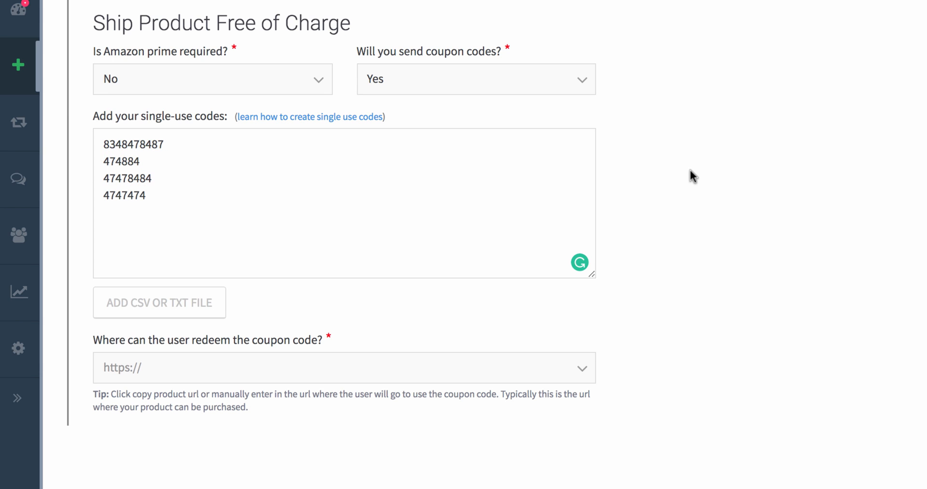
{"action": "scroll", "scroll_direction": "down", "scroll_amount": 3}
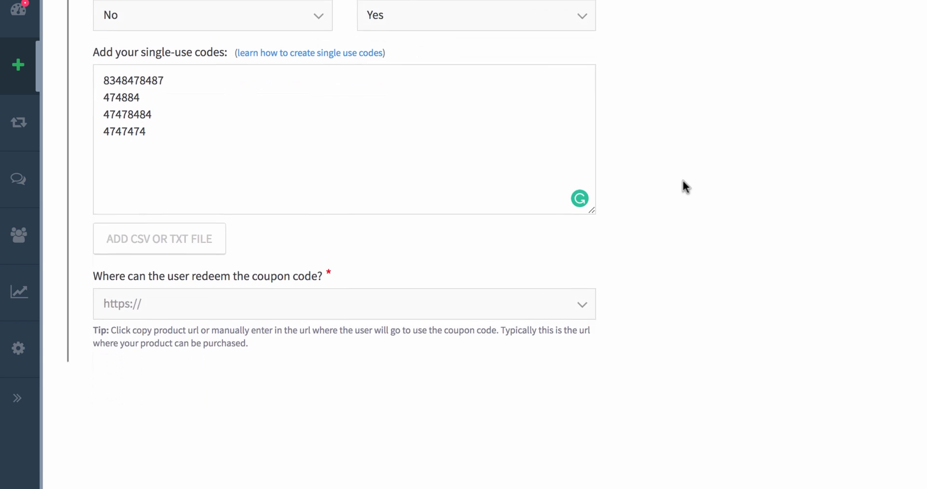
{"action": "scroll", "scroll_direction": "up", "scroll_amount": 3}
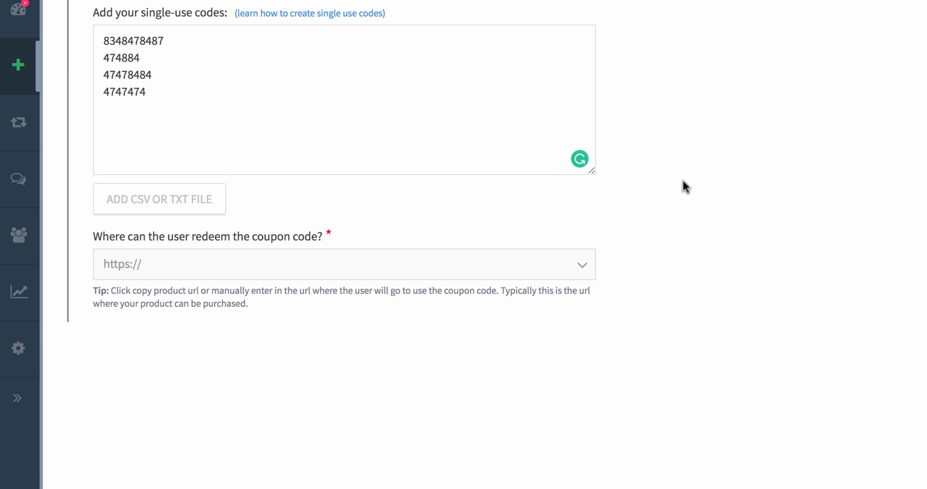
{"action": "left_click_drag", "start_coordinate": [115, 47], "coordinate": [146, 98]}
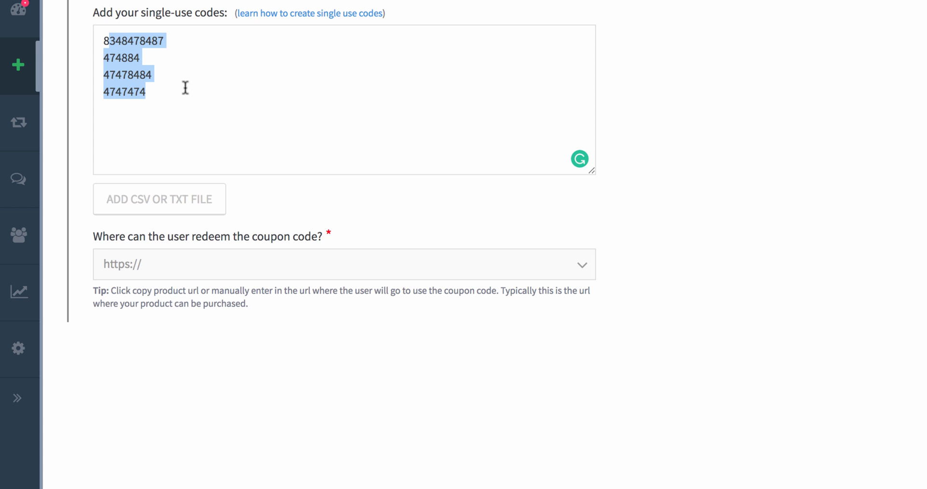
{"action": "left_click", "coordinate": [184, 89]}
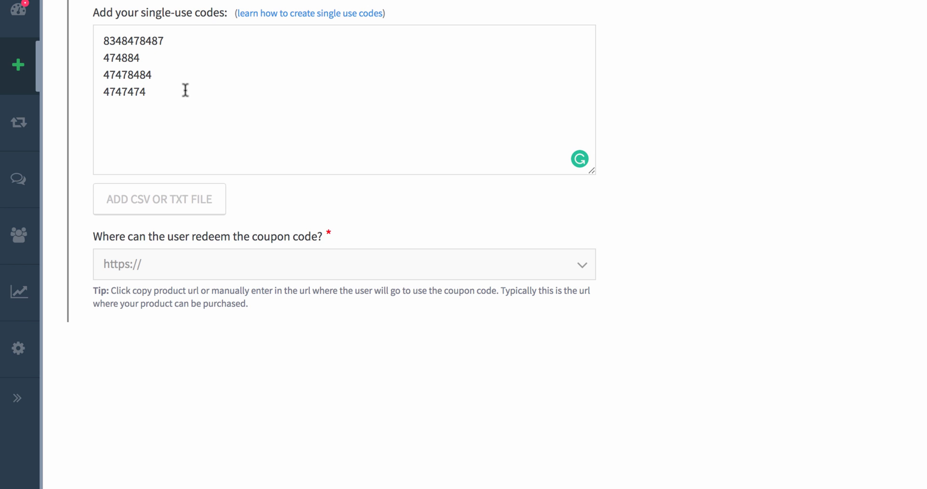
{"action": "mouse_move", "coordinate": [724, 198]}
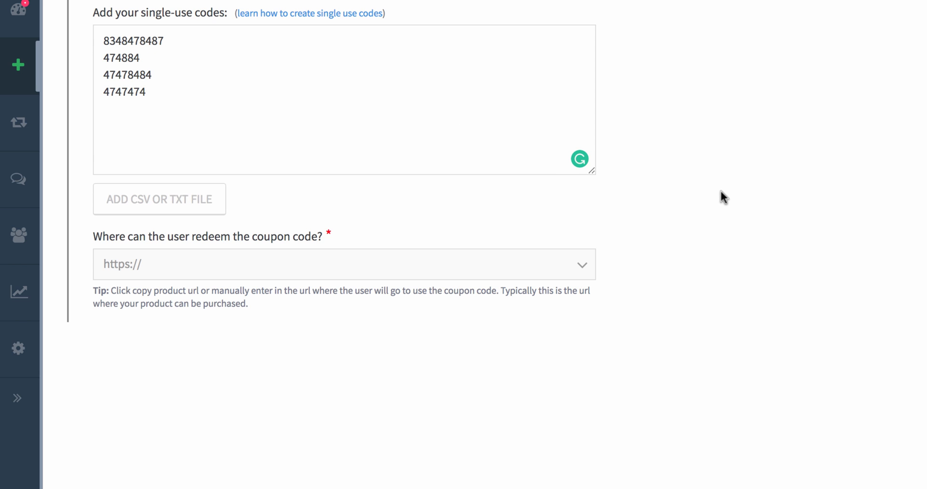
{"action": "scroll", "scroll_direction": "down", "scroll_amount": 3}
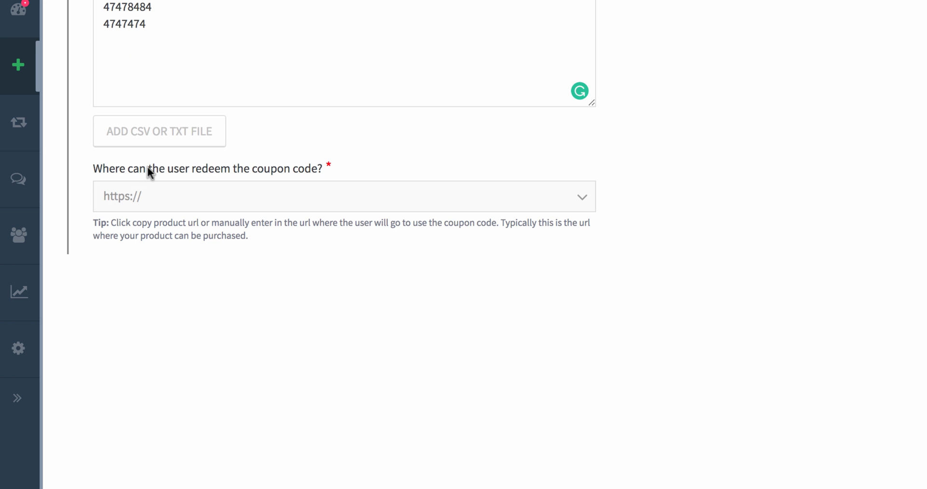
{"action": "mouse_move", "coordinate": [239, 204]}
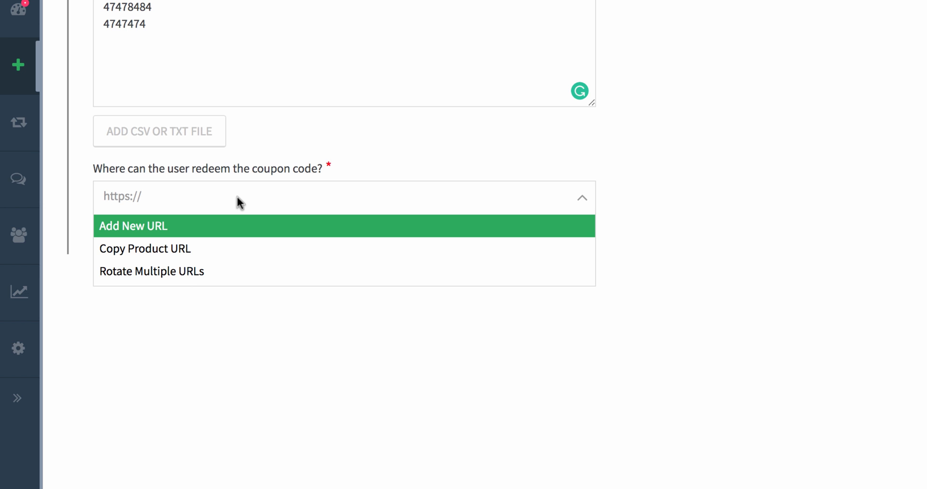
{"action": "mouse_move", "coordinate": [206, 249]}
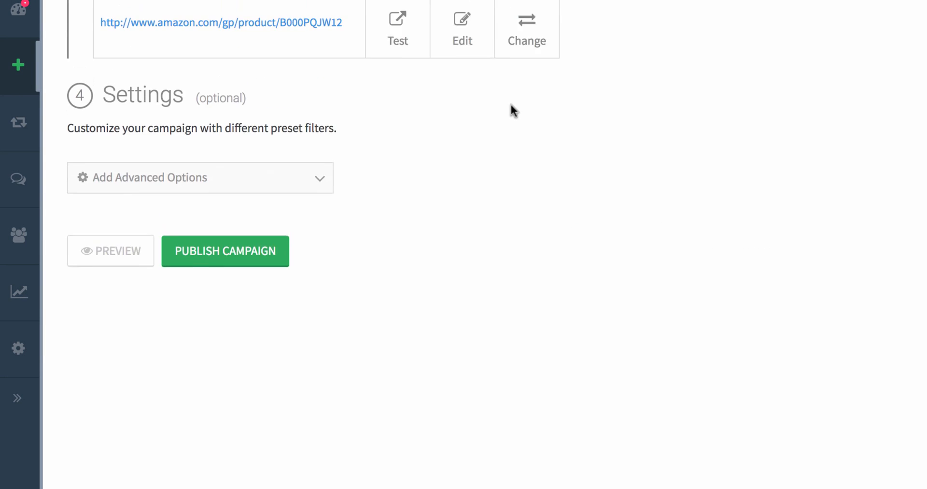
- Fill the coupon redemption URL with the Amazon product link and revisit its URL options
{"action": "scroll", "scroll_direction": "up", "scroll_amount": 3}
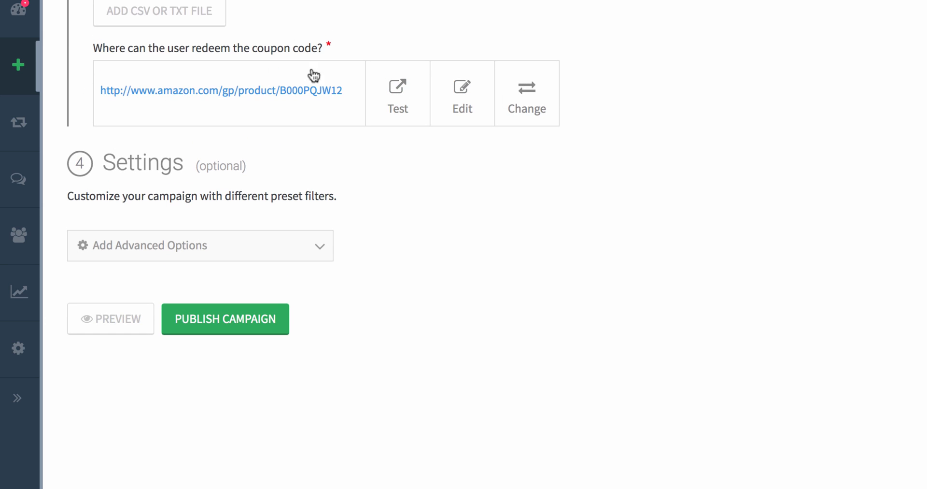
{"action": "mouse_move", "coordinate": [527, 94]}
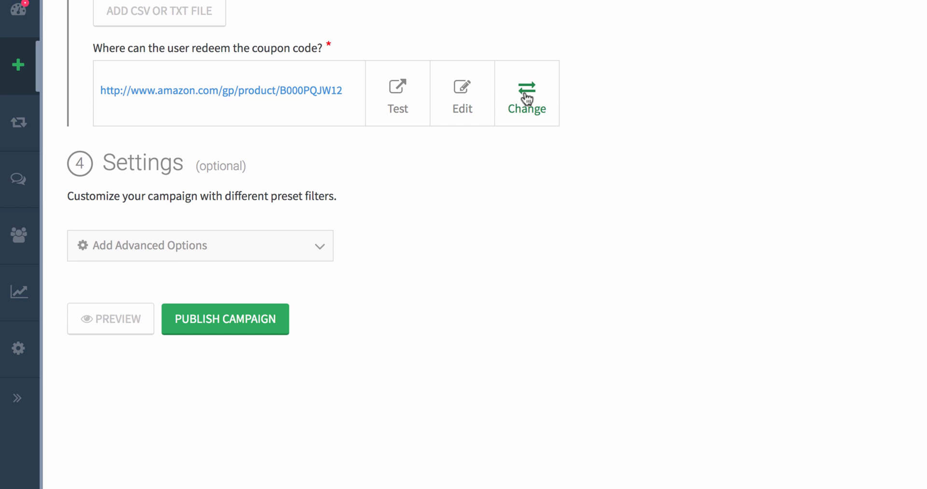
{"action": "left_click", "coordinate": [526, 93]}
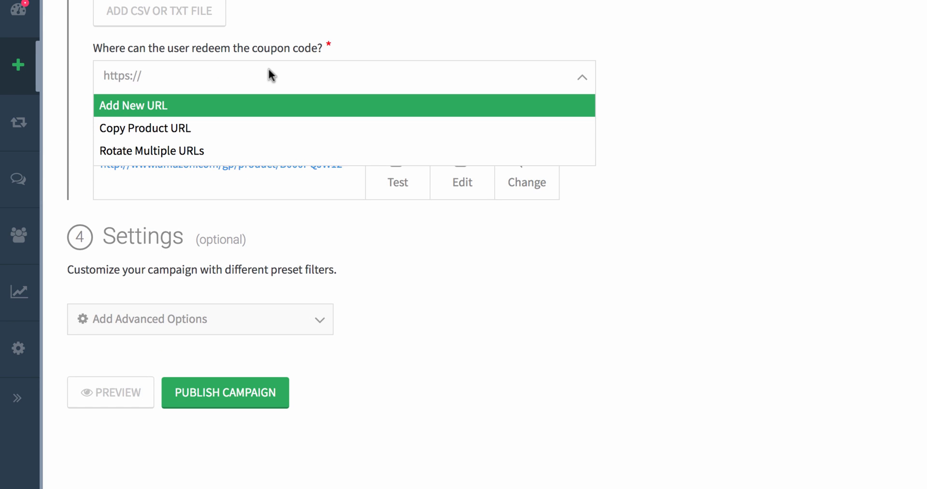
{"action": "mouse_move", "coordinate": [191, 127]}
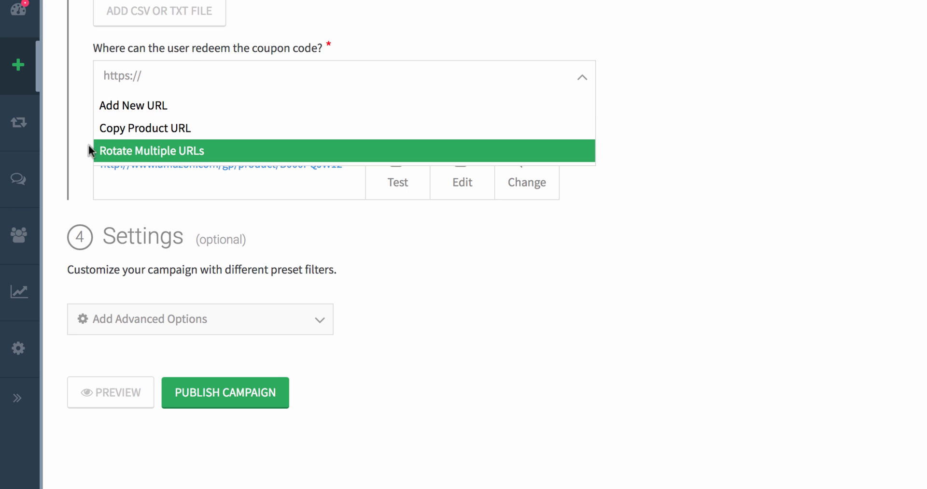
{"action": "mouse_move", "coordinate": [75, 142]}
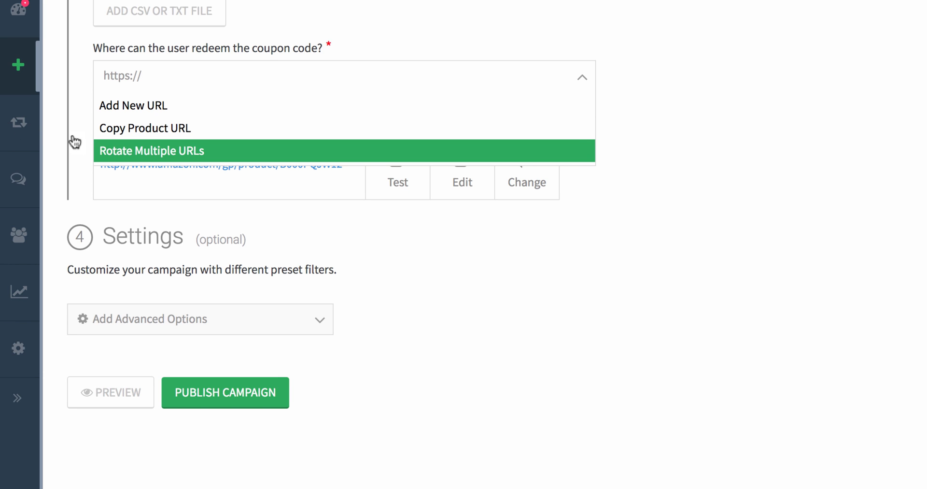
{"action": "mouse_move", "coordinate": [277, 158]}
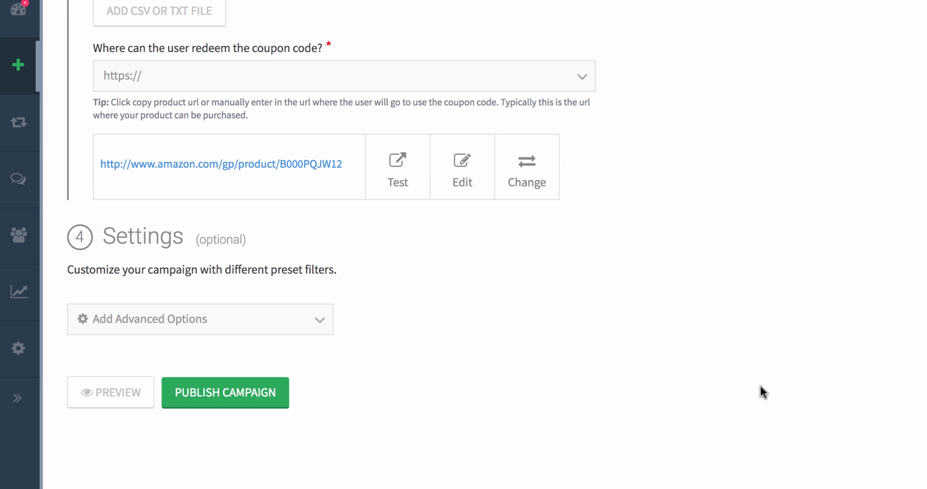
{"action": "mouse_move", "coordinate": [383, 251]}
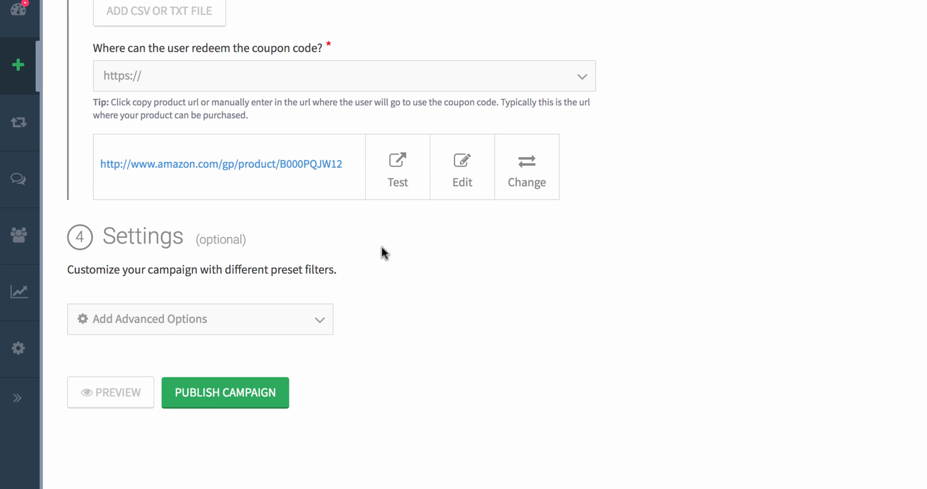
{"action": "scroll", "scroll_direction": "down", "scroll_amount": 3}
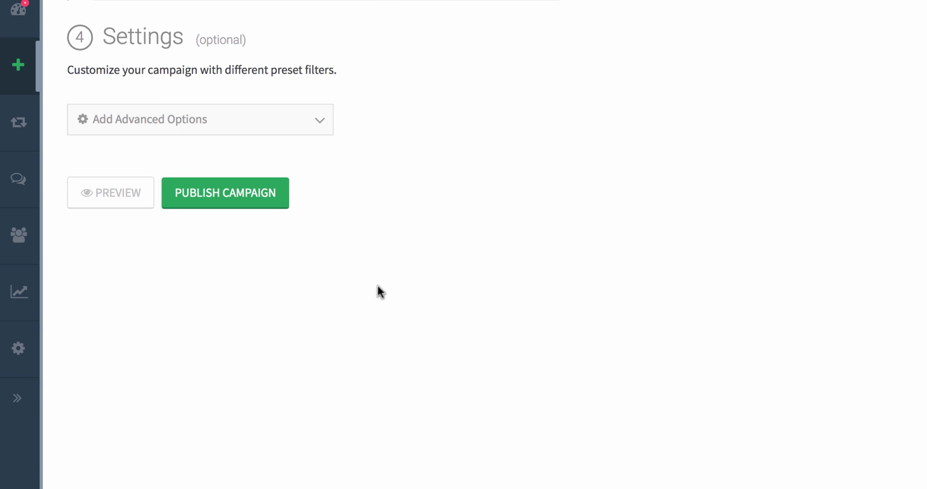
{"action": "mouse_move", "coordinate": [159, 44]}
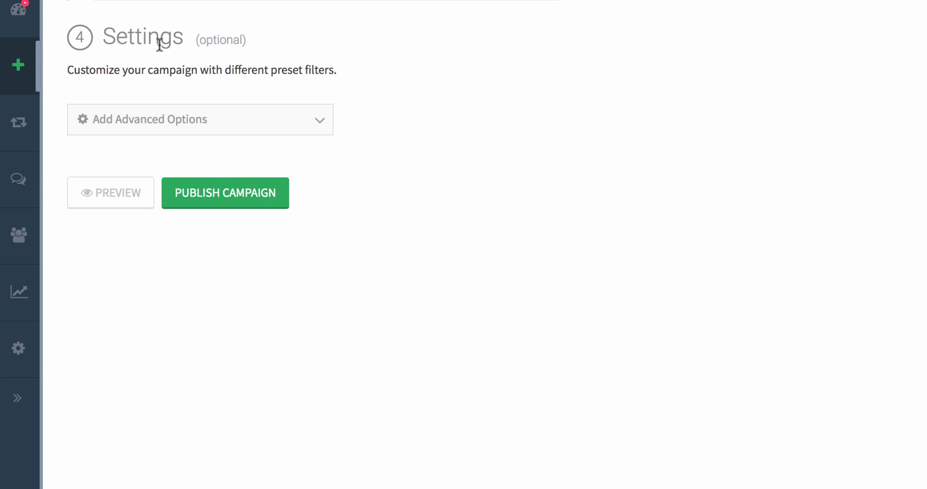
{"action": "left_click", "coordinate": [200, 119]}
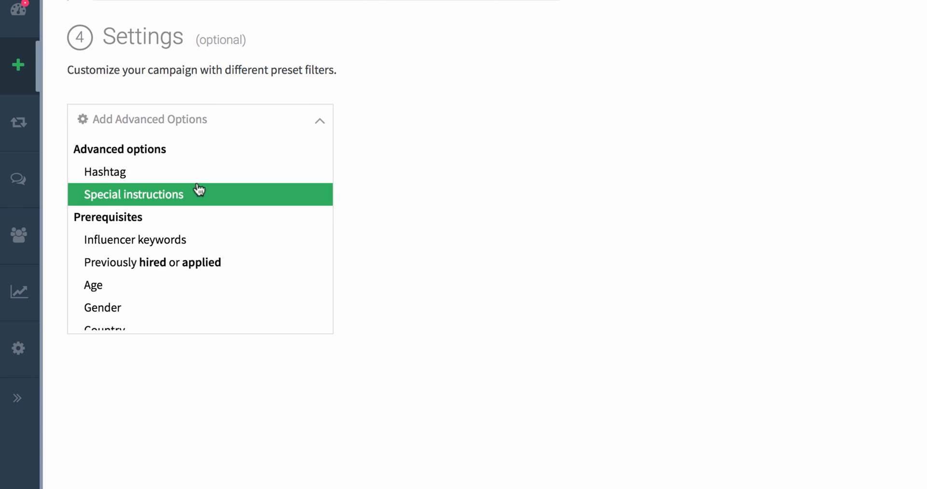
{"action": "mouse_move", "coordinate": [197, 204]}
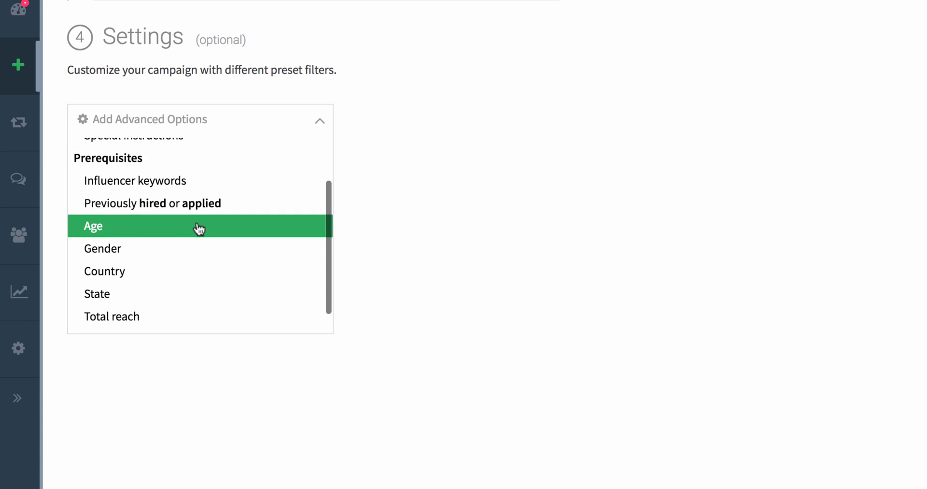
{"action": "mouse_move", "coordinate": [189, 247]}
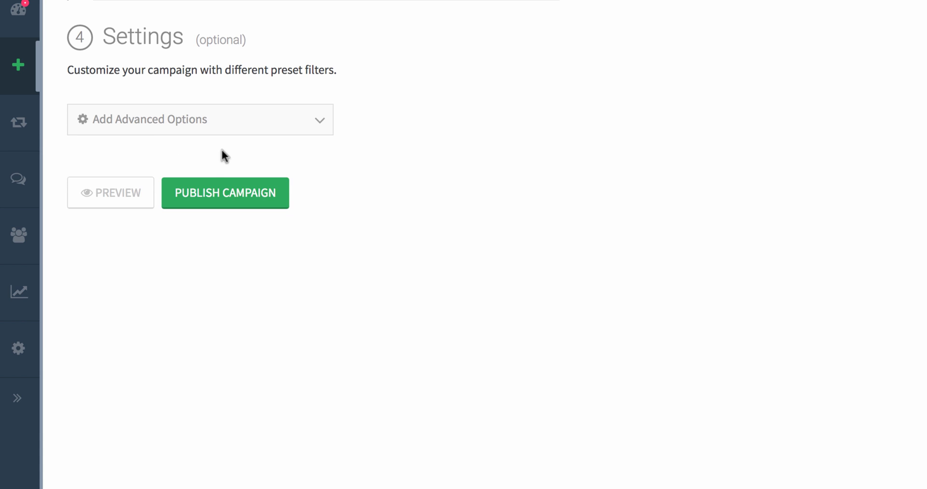
{"action": "mouse_move", "coordinate": [110, 193]}
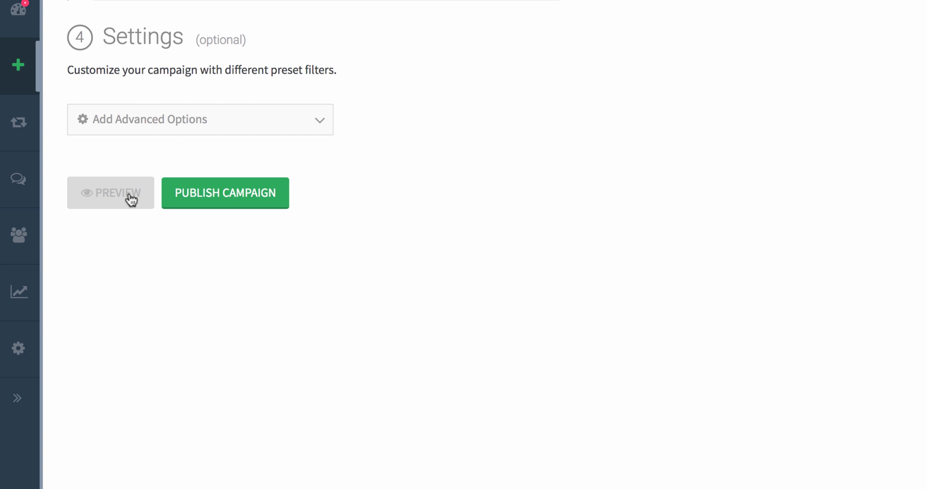
{"action": "mouse_move", "coordinate": [225, 198]}
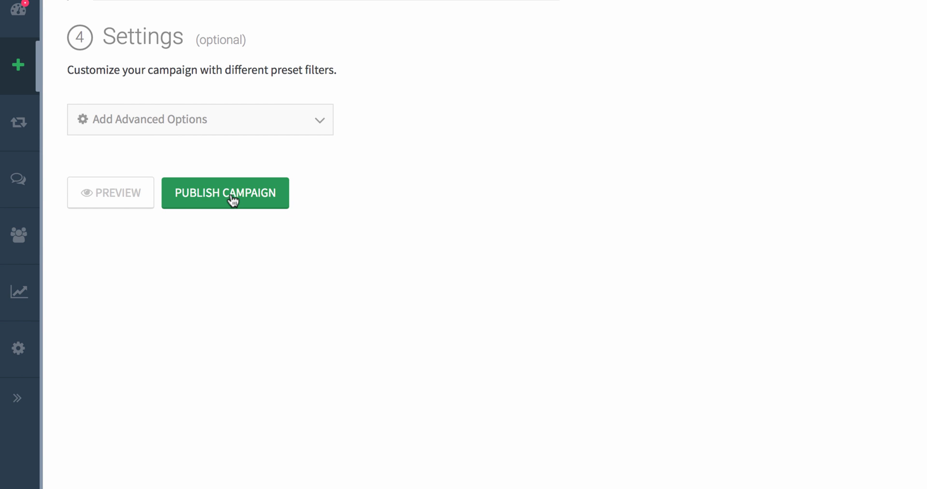